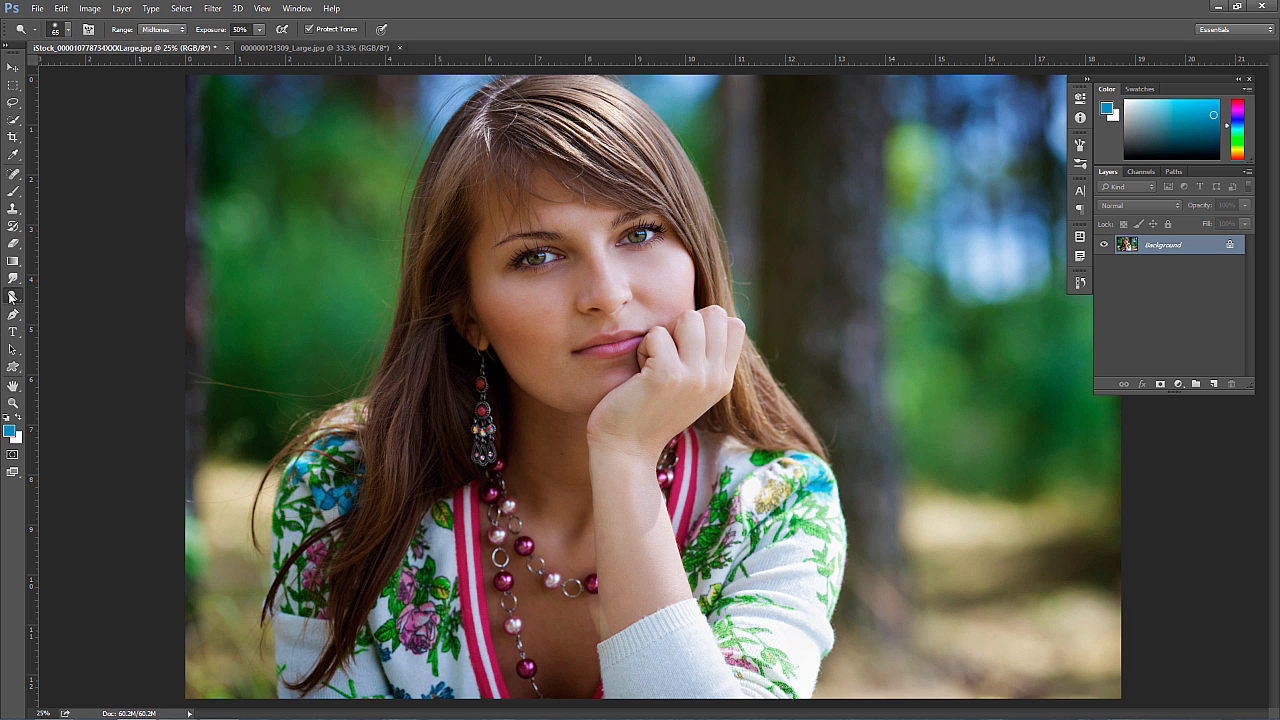
{"action": "mouse_move", "coordinate": [203, 214]}
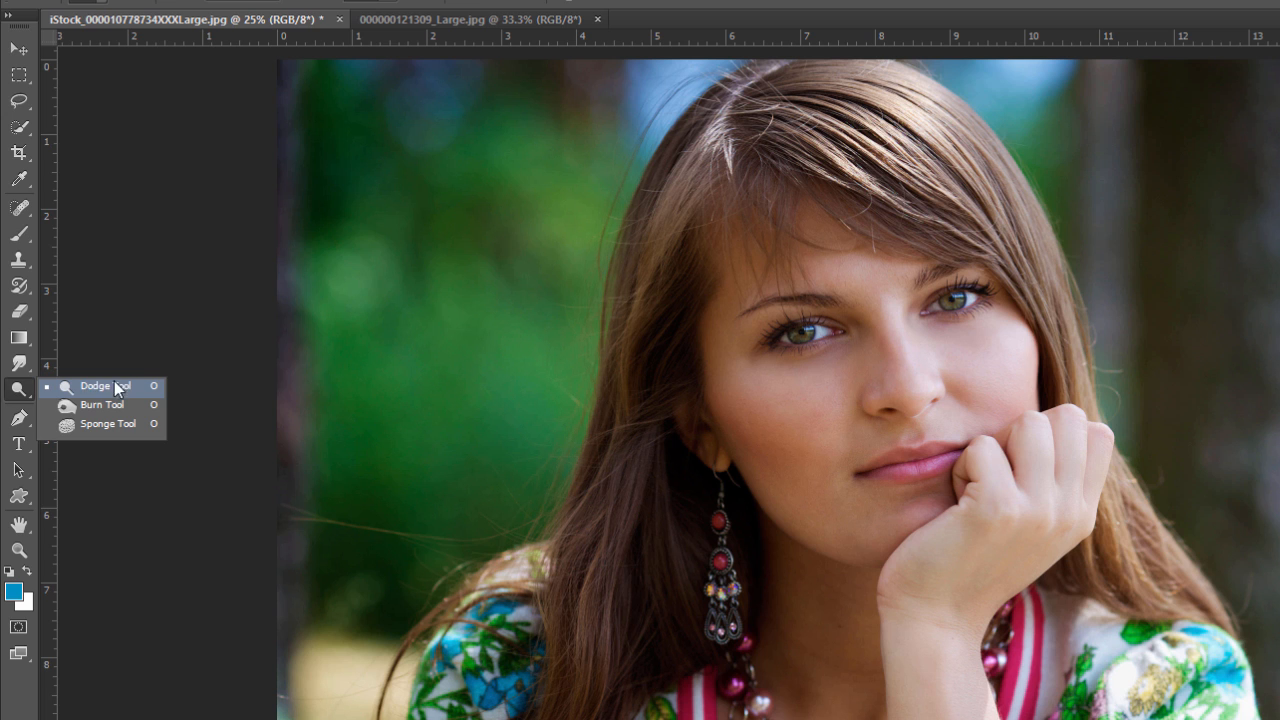
{"action": "mouse_move", "coordinate": [118, 392]}
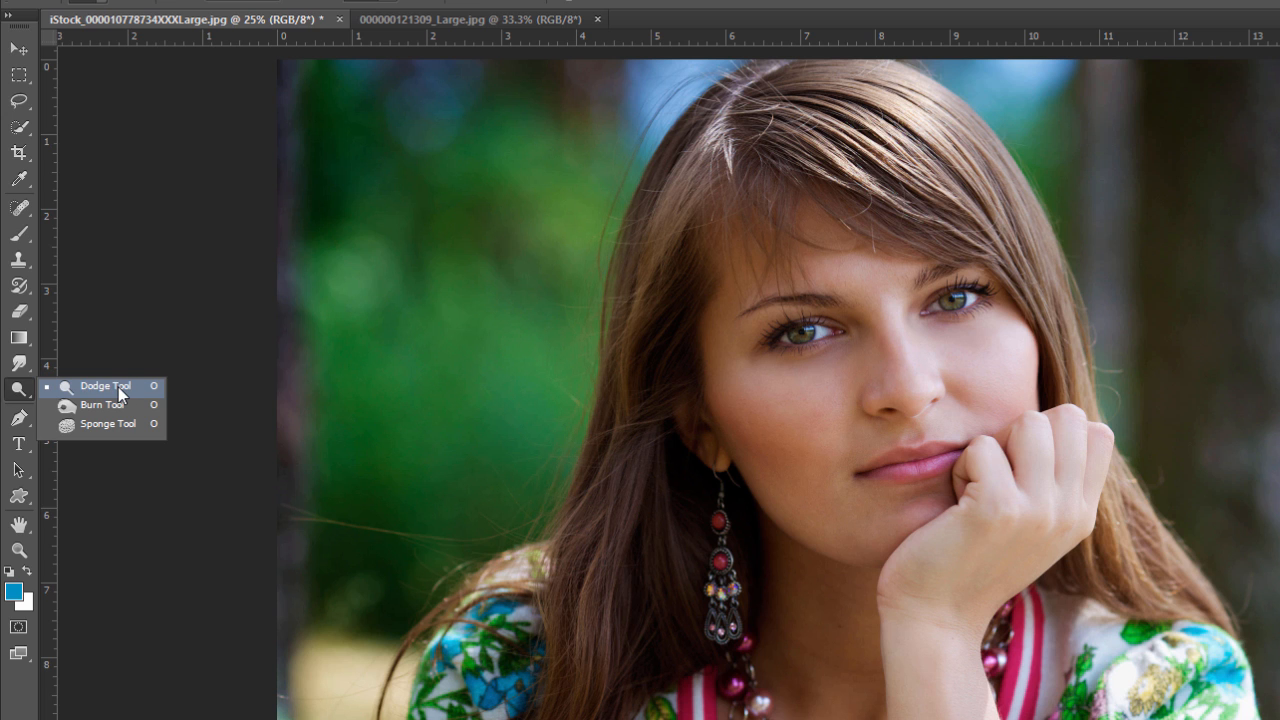
{"action": "mouse_move", "coordinate": [95, 405]}
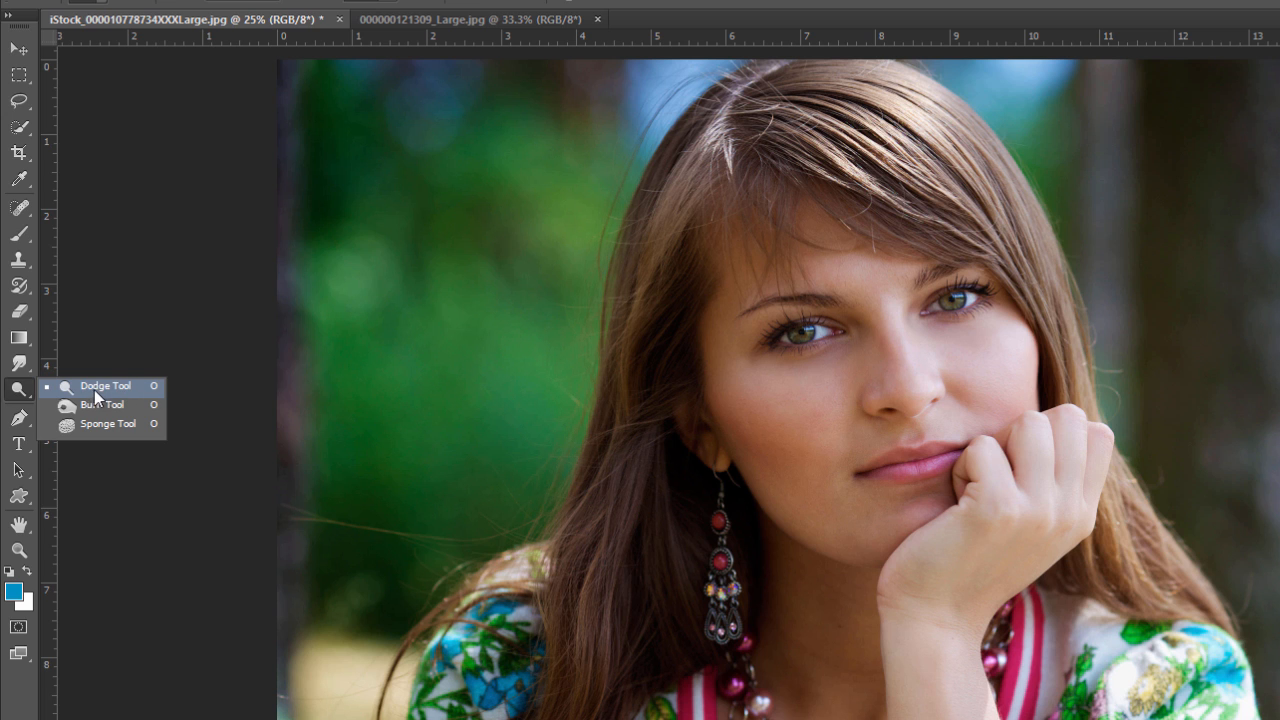
{"action": "mouse_move", "coordinate": [107, 423]}
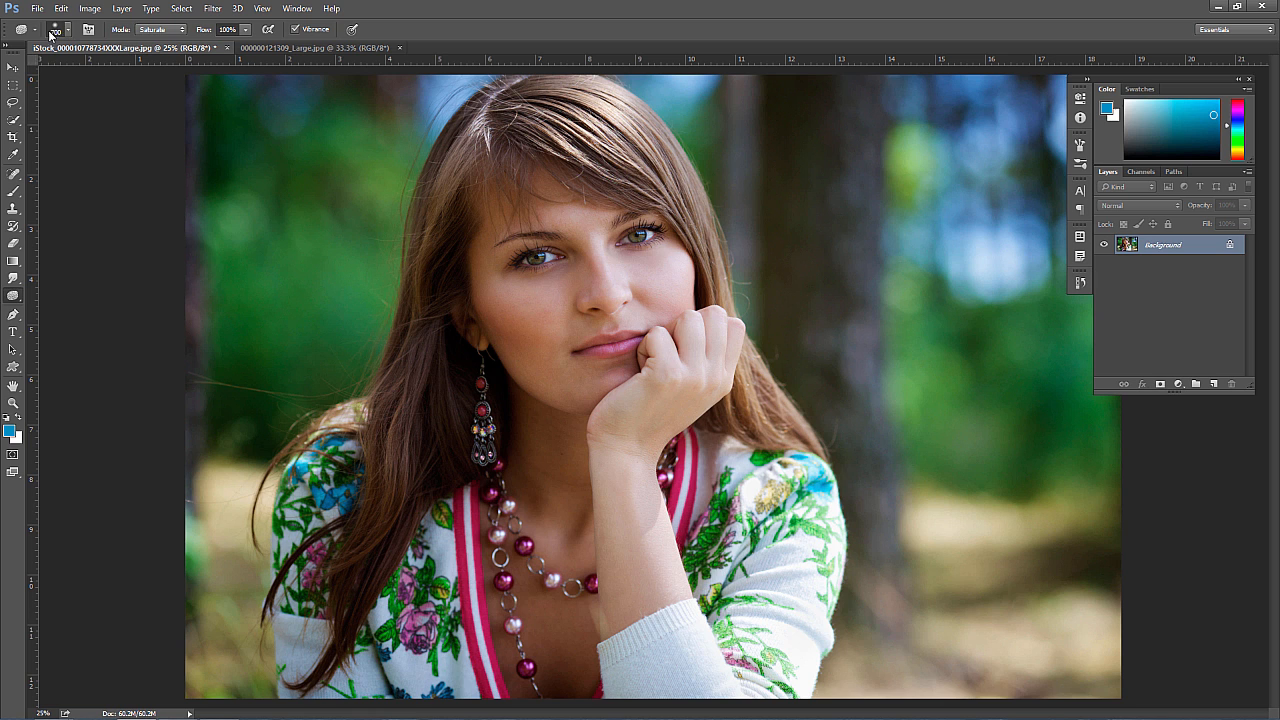
Set the Sponge to Saturate mode with a 700 px brush, 100% flow and Vibrance on
{"action": "left_click", "coordinate": [57, 29]}
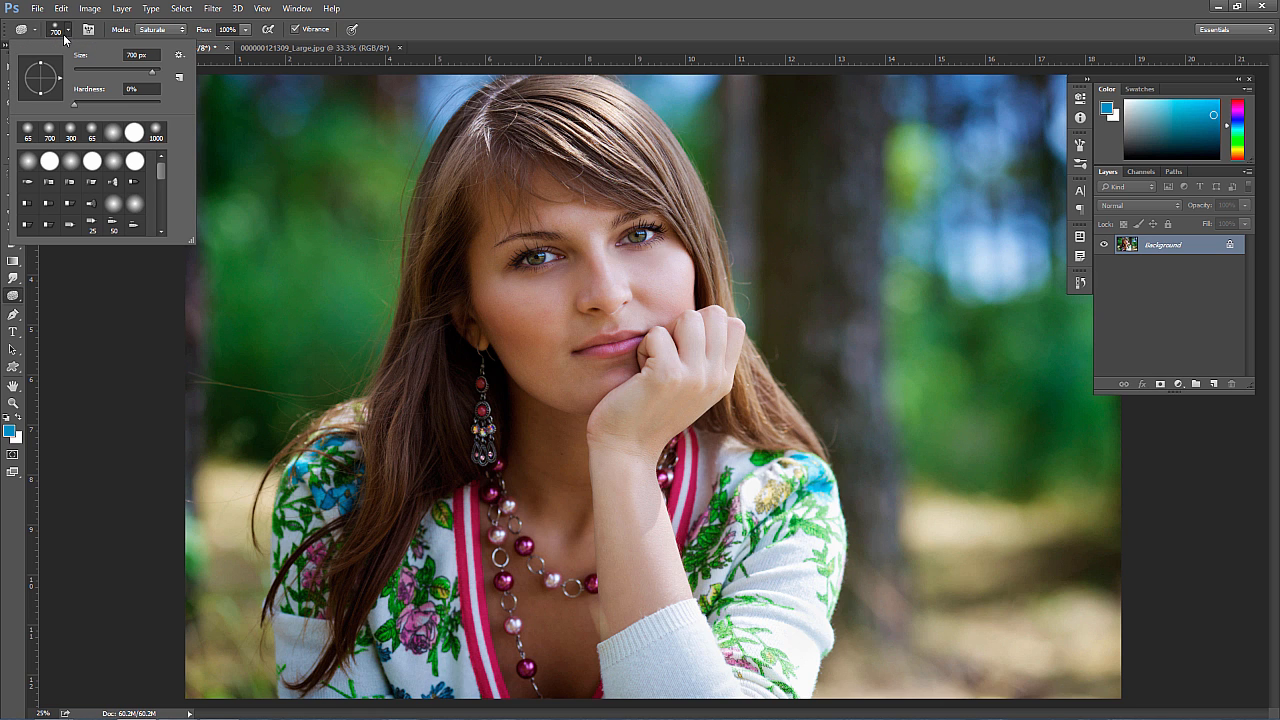
{"action": "mouse_move", "coordinate": [95, 37]}
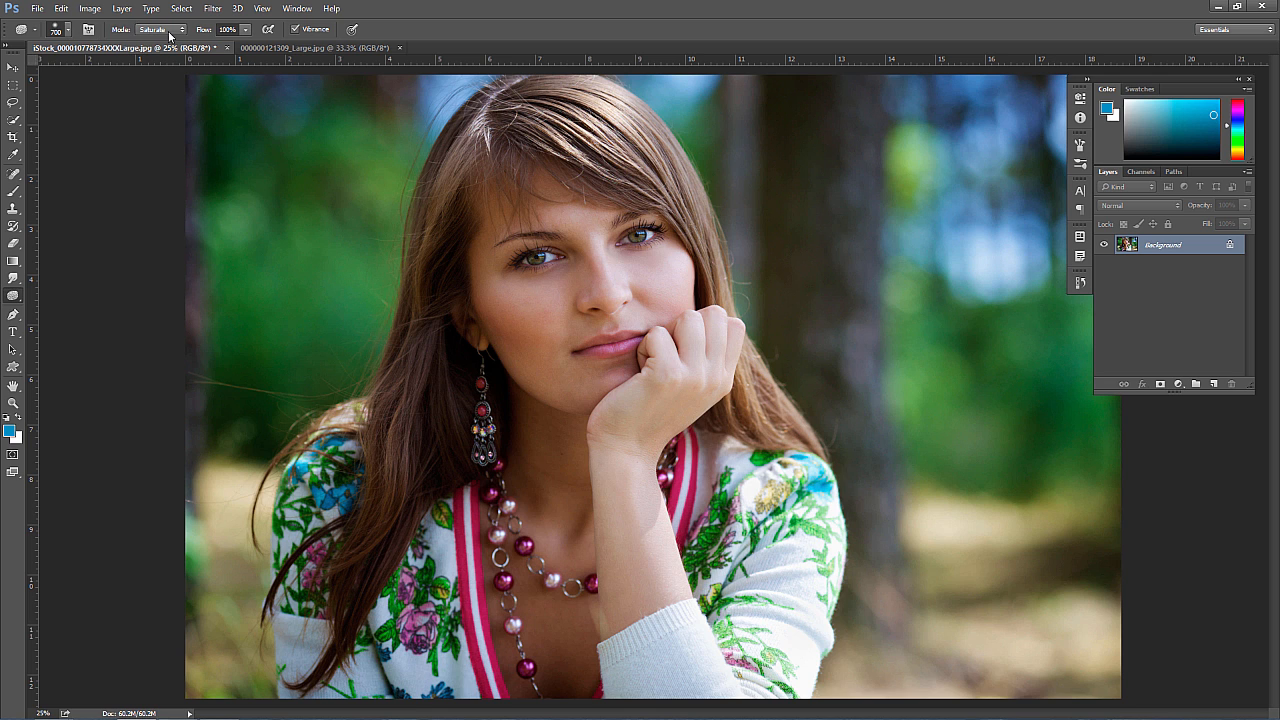
{"action": "left_click", "coordinate": [155, 28]}
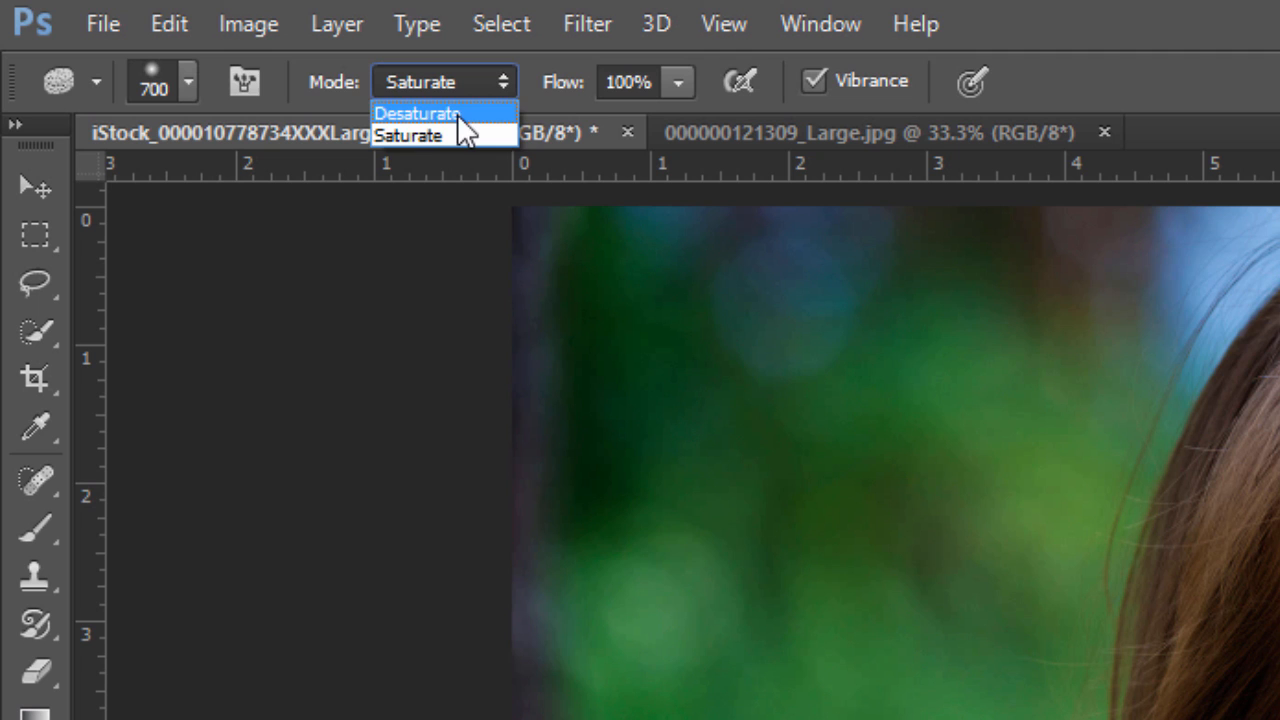
{"action": "mouse_move", "coordinate": [480, 105]}
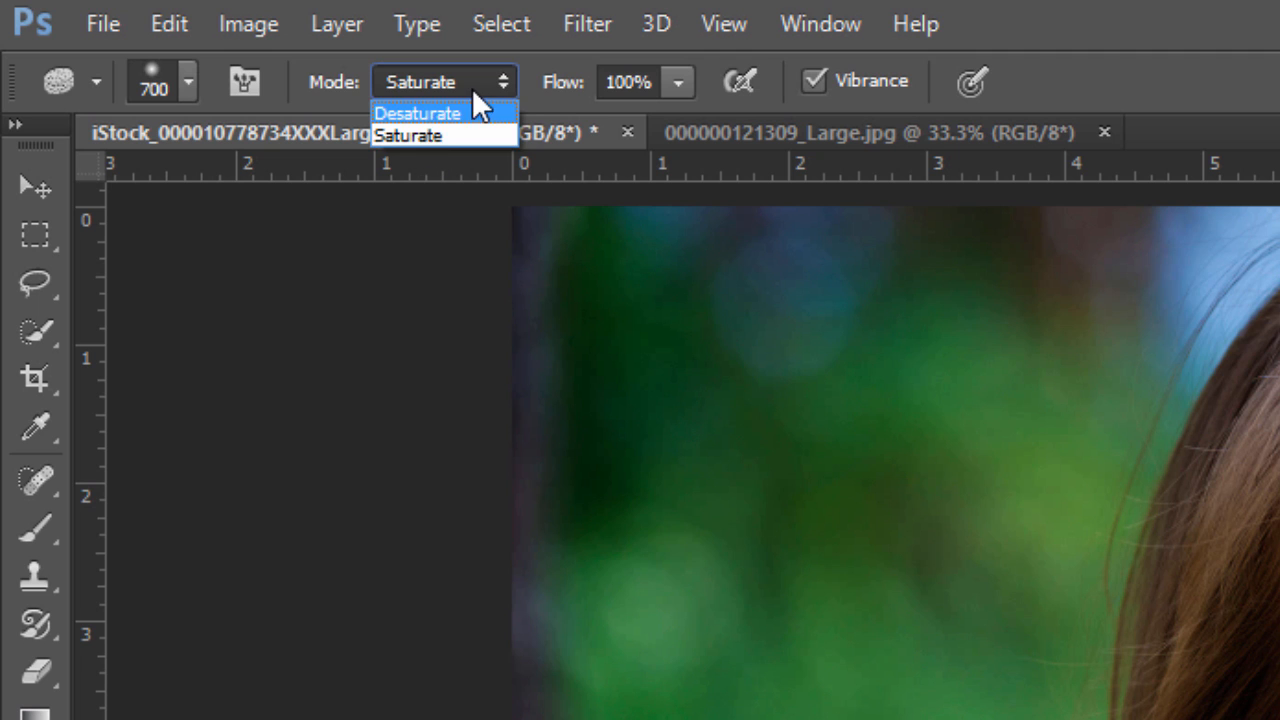
{"action": "mouse_move", "coordinate": [420, 135]}
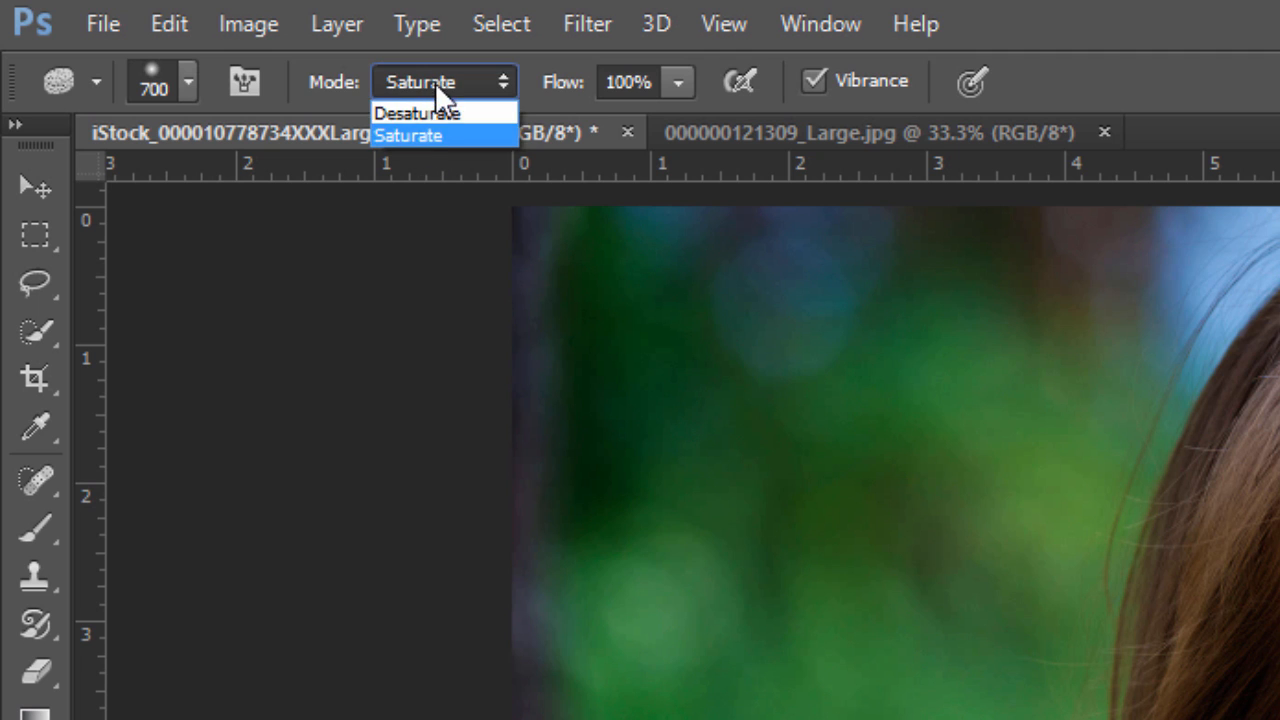
{"action": "left_click", "coordinate": [407, 135]}
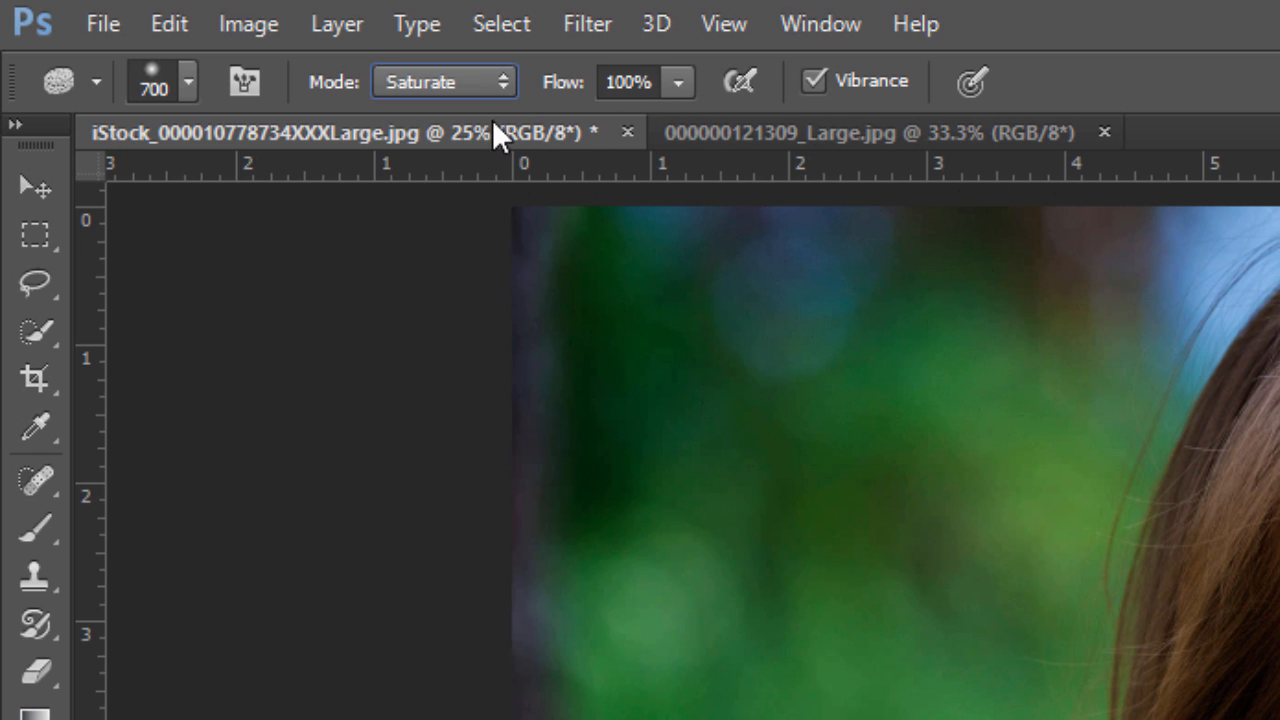
{"action": "left_click", "coordinate": [443, 81]}
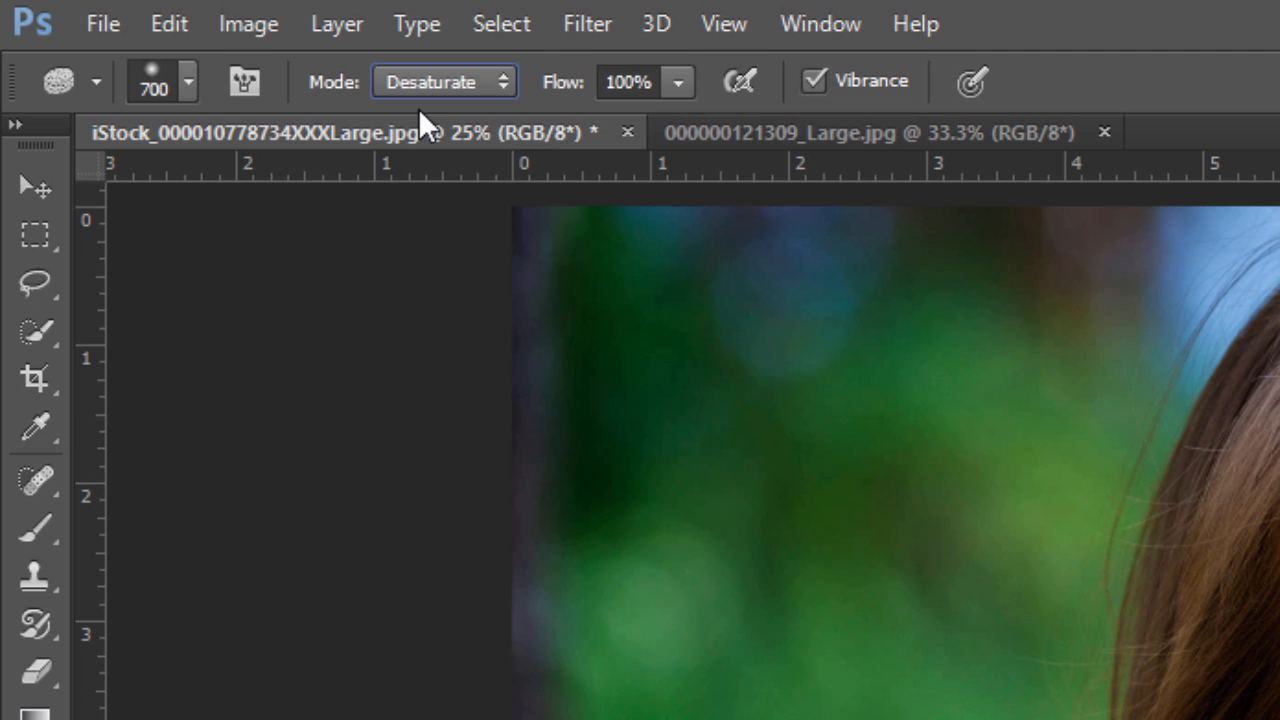
{"action": "left_click", "coordinate": [443, 81]}
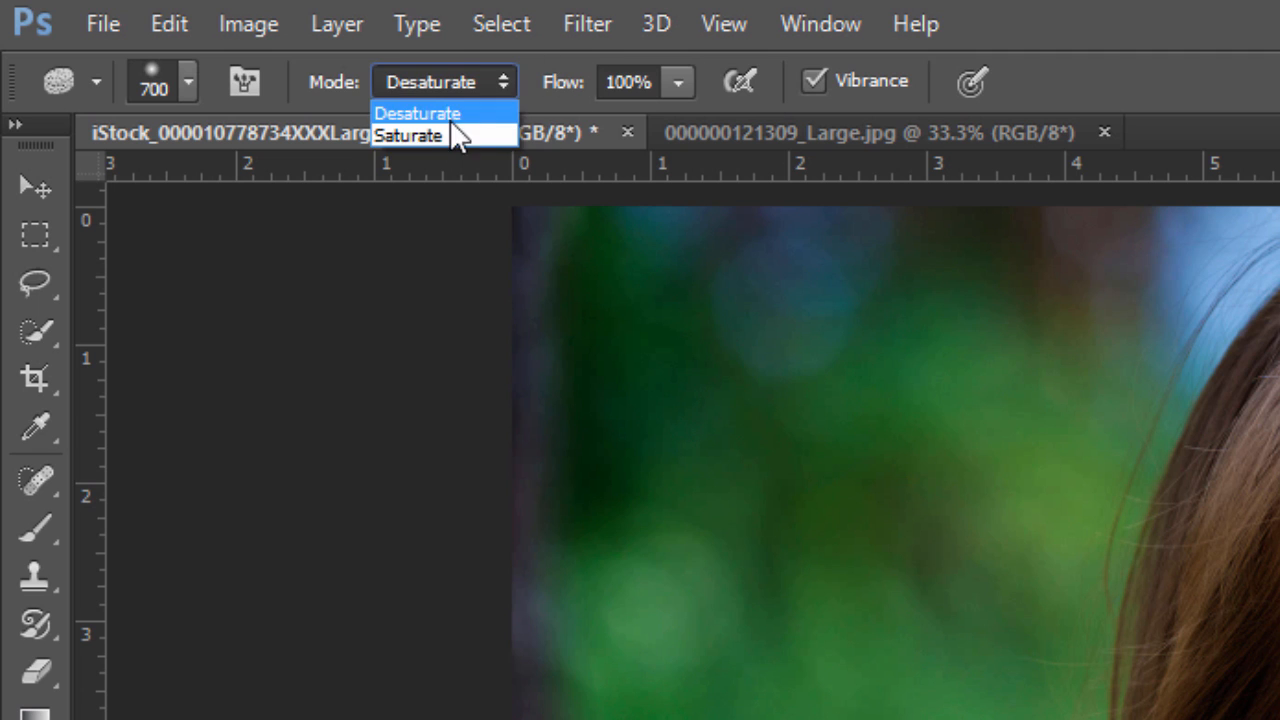
{"action": "left_click", "coordinate": [409, 135]}
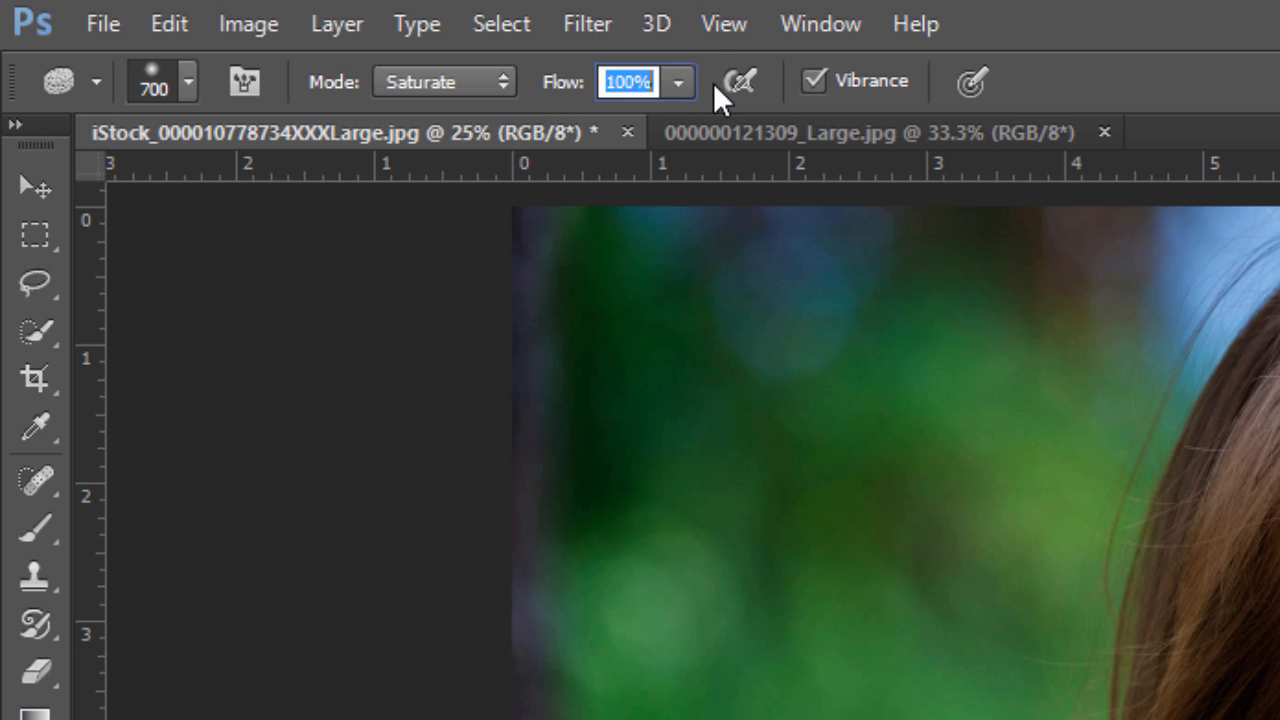
{"action": "mouse_move", "coordinate": [740, 82]}
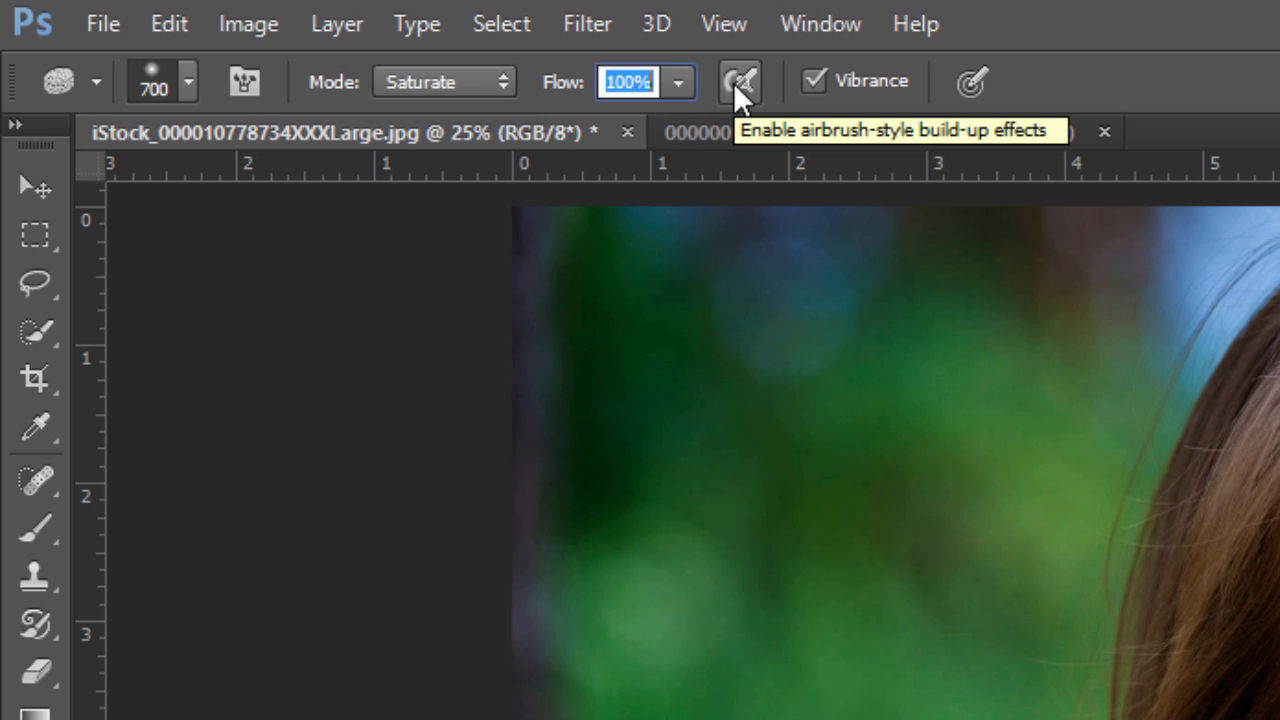
{"action": "mouse_move", "coordinate": [818, 95]}
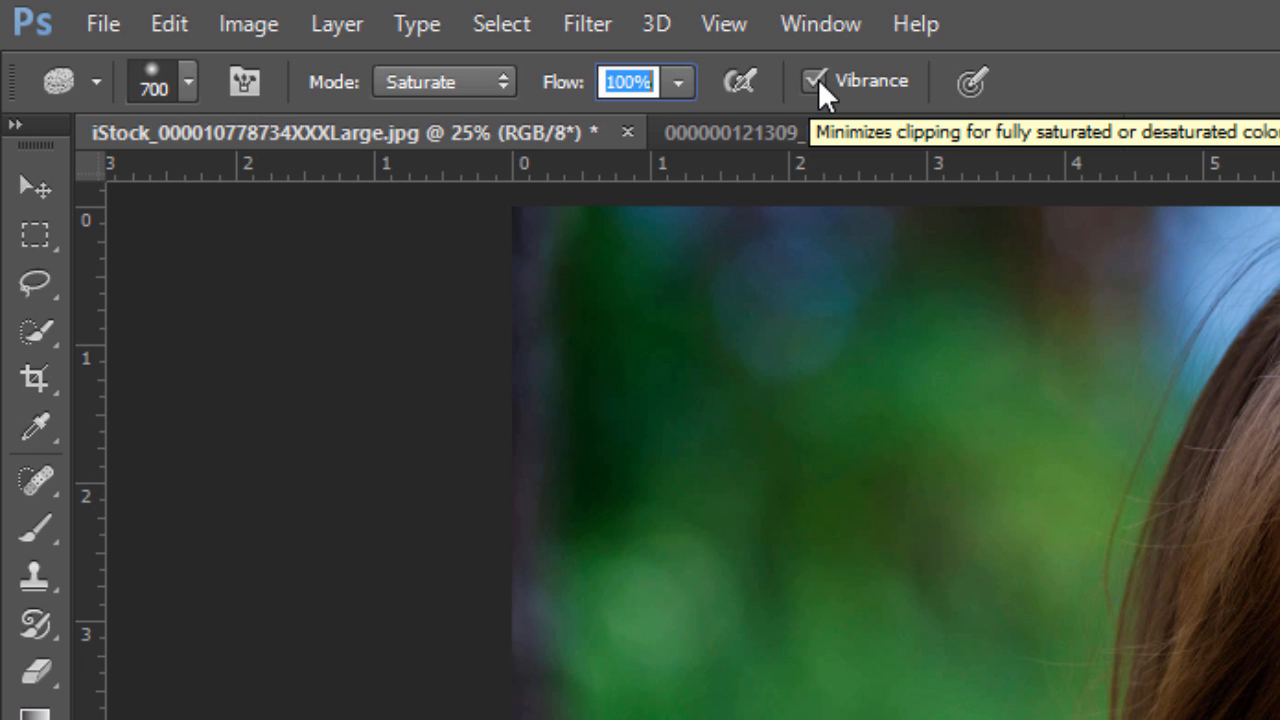
{"action": "mouse_move", "coordinate": [875, 95]}
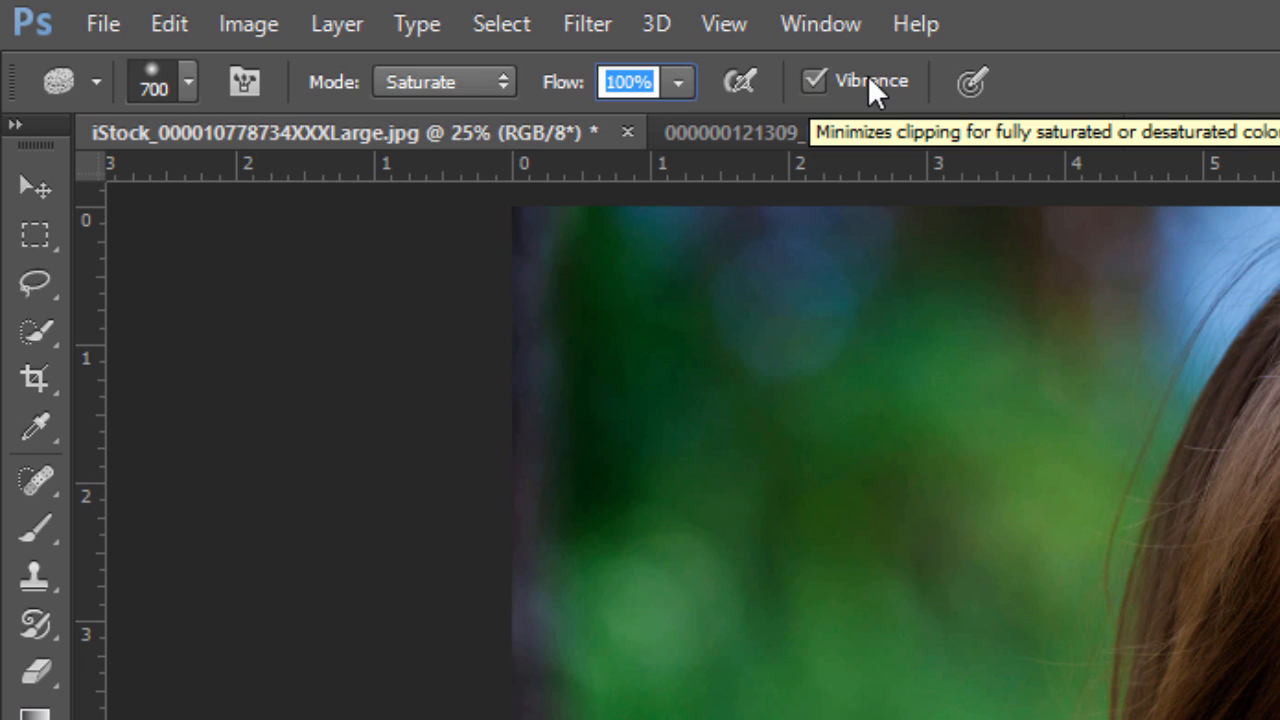
{"action": "mouse_move", "coordinate": [825, 70]}
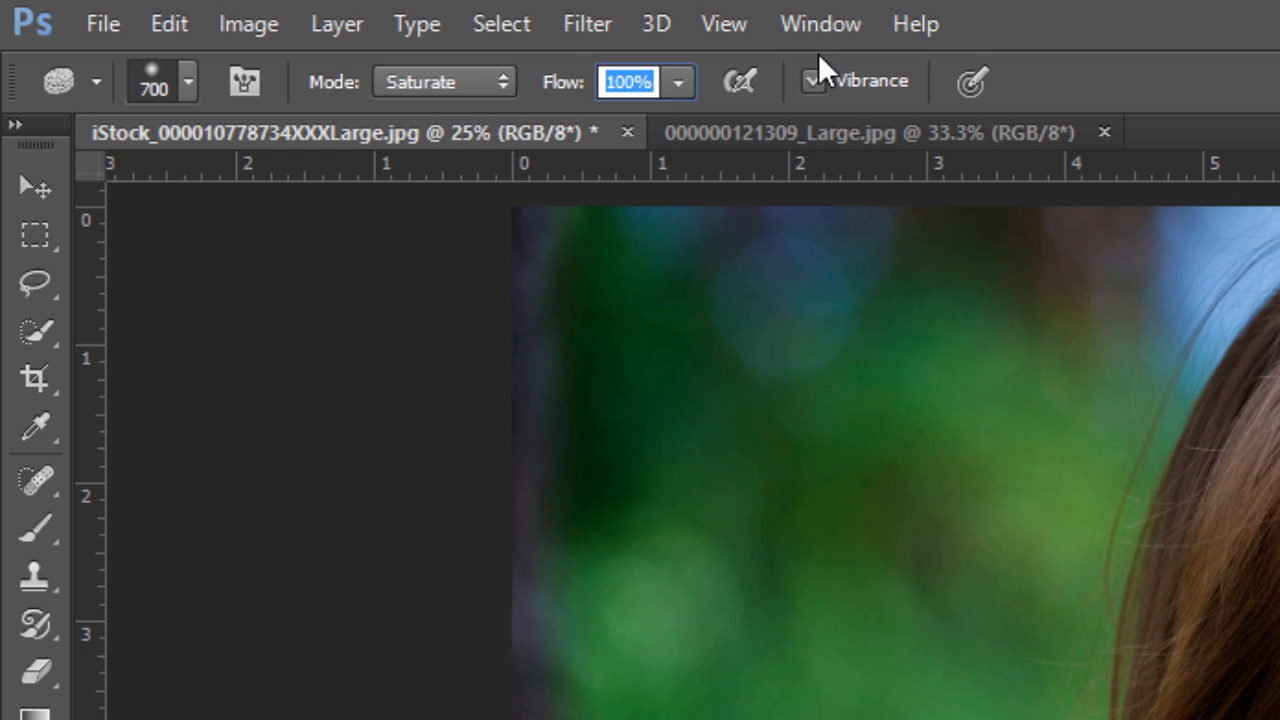
{"action": "mouse_move", "coordinate": [820, 75]}
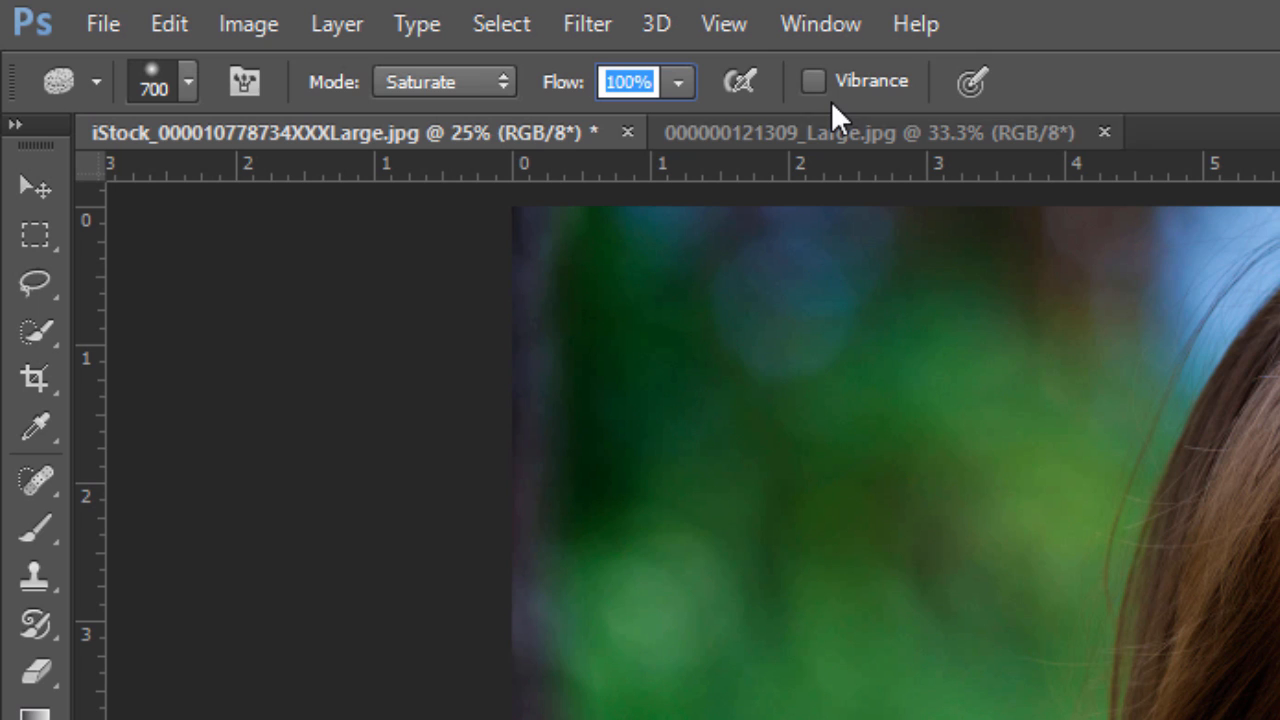
{"action": "left_click", "coordinate": [814, 80]}
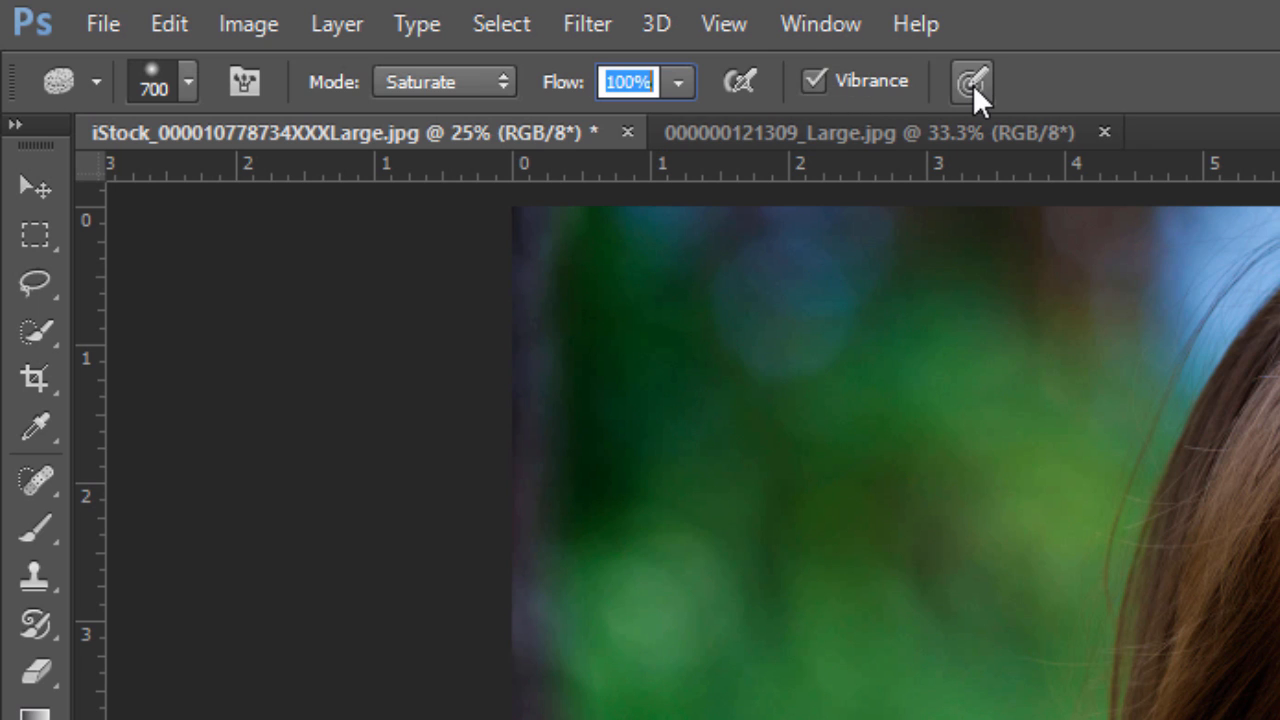
{"action": "mouse_move", "coordinate": [970, 85]}
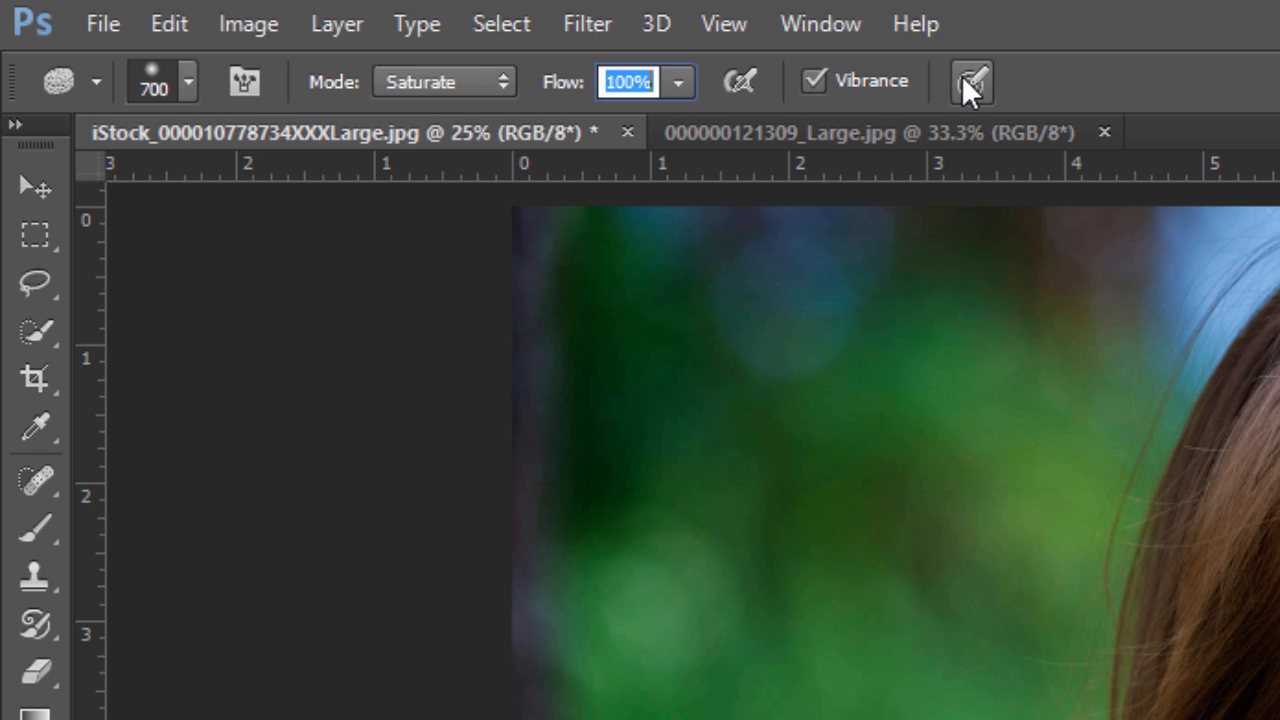
{"action": "mouse_move", "coordinate": [972, 95]}
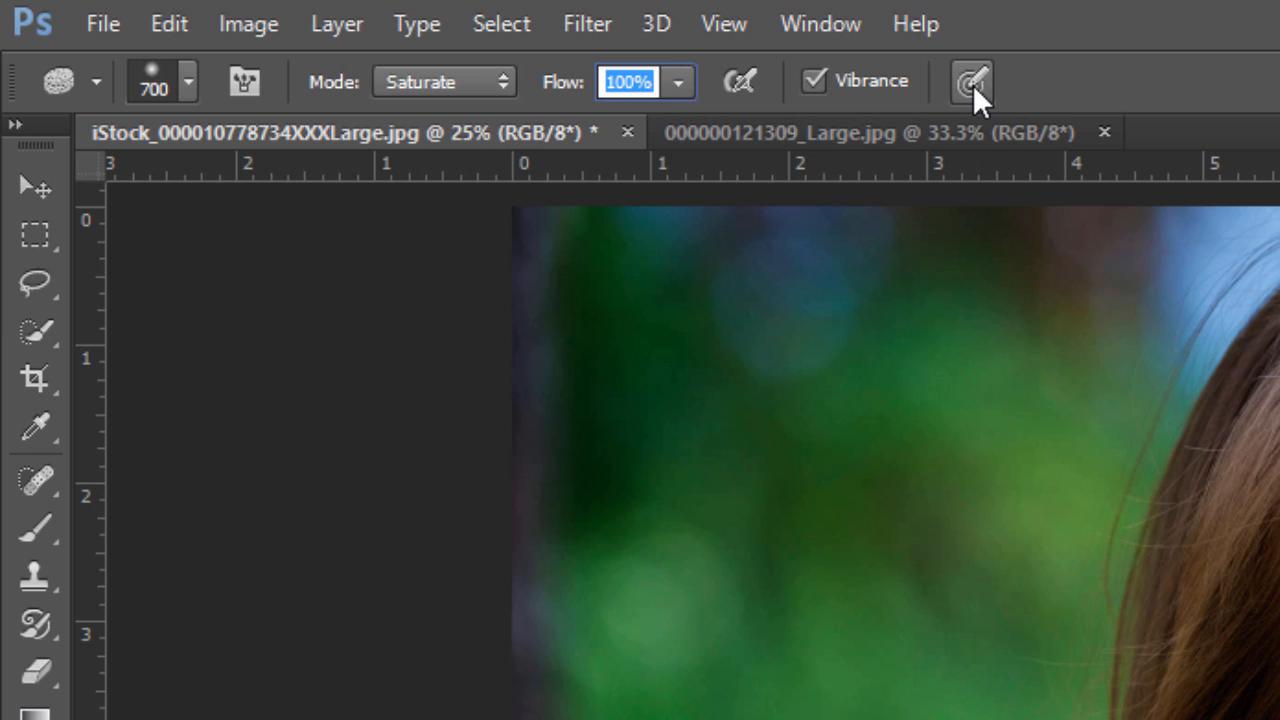
{"action": "mouse_move", "coordinate": [435, 95]}
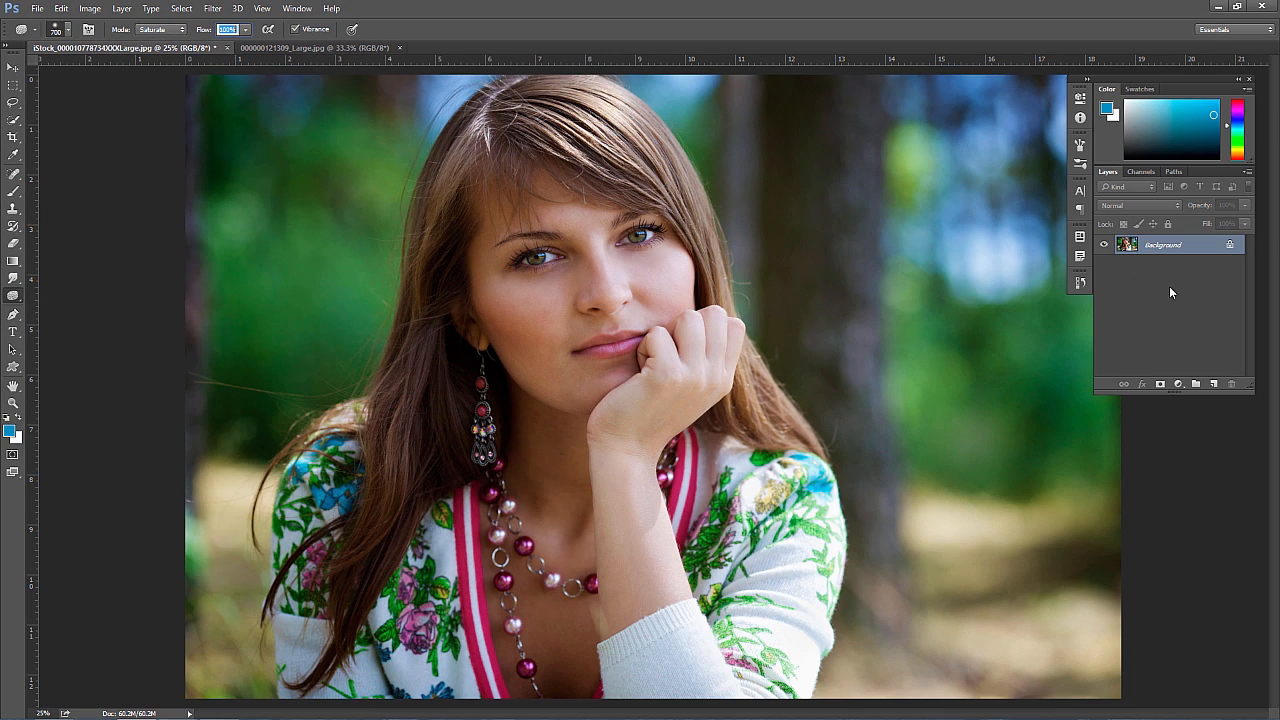
{"action": "mouse_move", "coordinate": [1165, 255]}
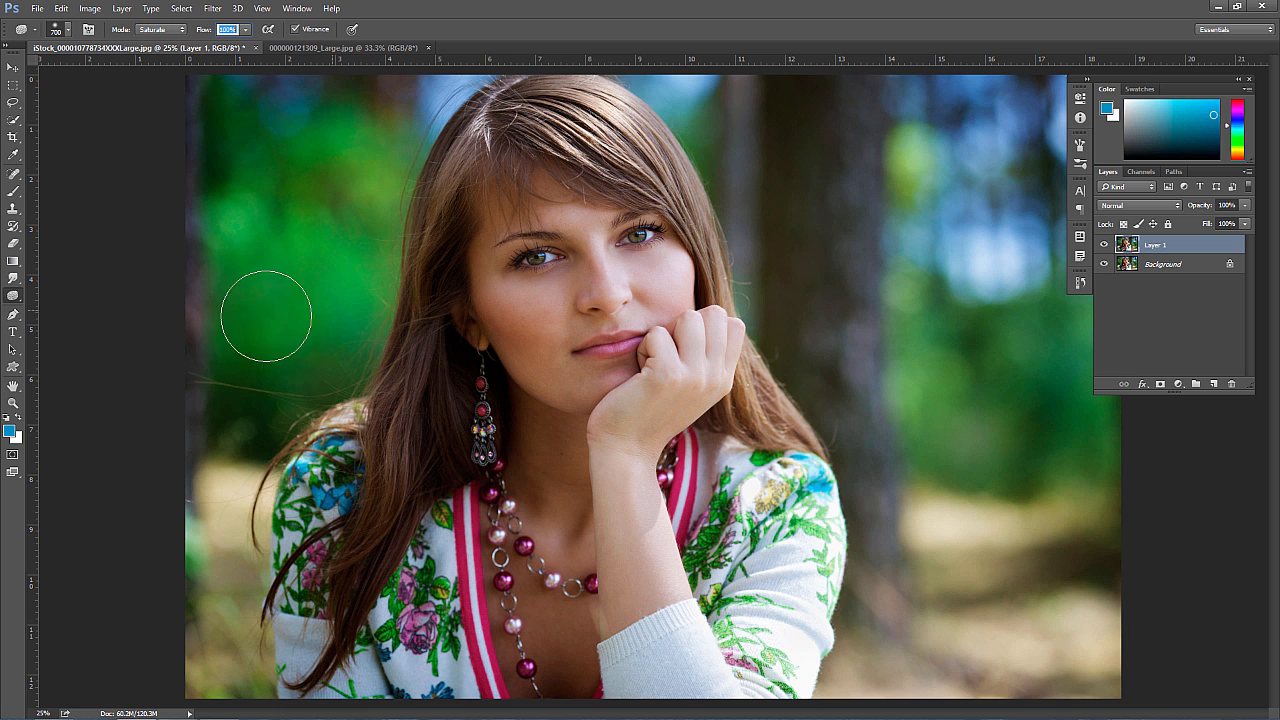
{"action": "mouse_move", "coordinate": [710, 95]}
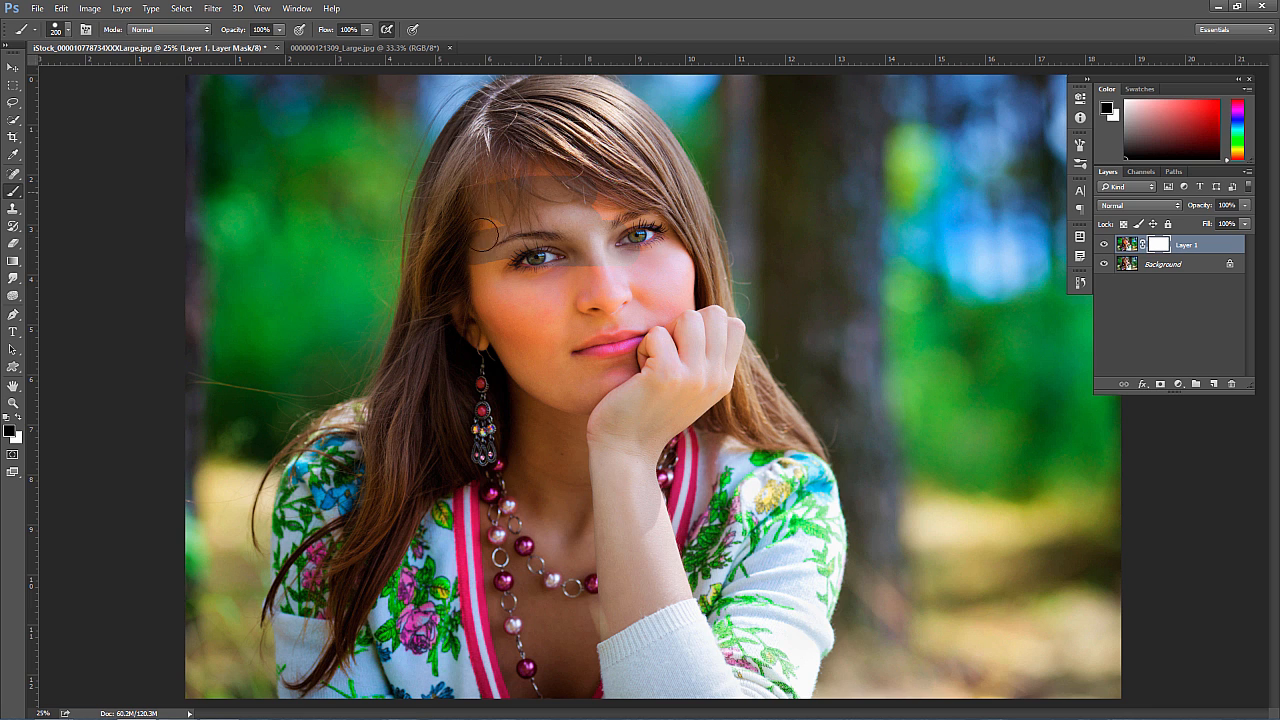
Mask the boost off the face, dim the layer to 69% opacity, and show the landscape
{"action": "left_click", "coordinate": [70, 29]}
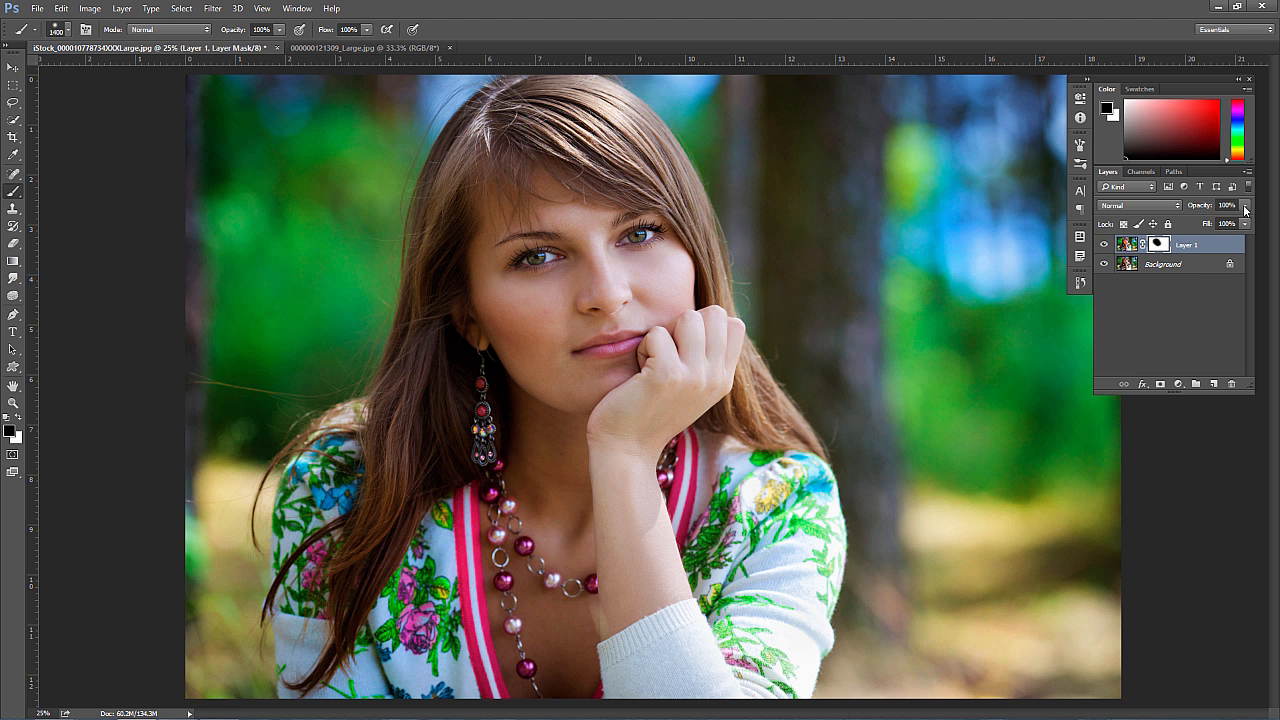
{"action": "left_click_drag", "start_coordinate": [1245, 207], "coordinate": [1225, 221]}
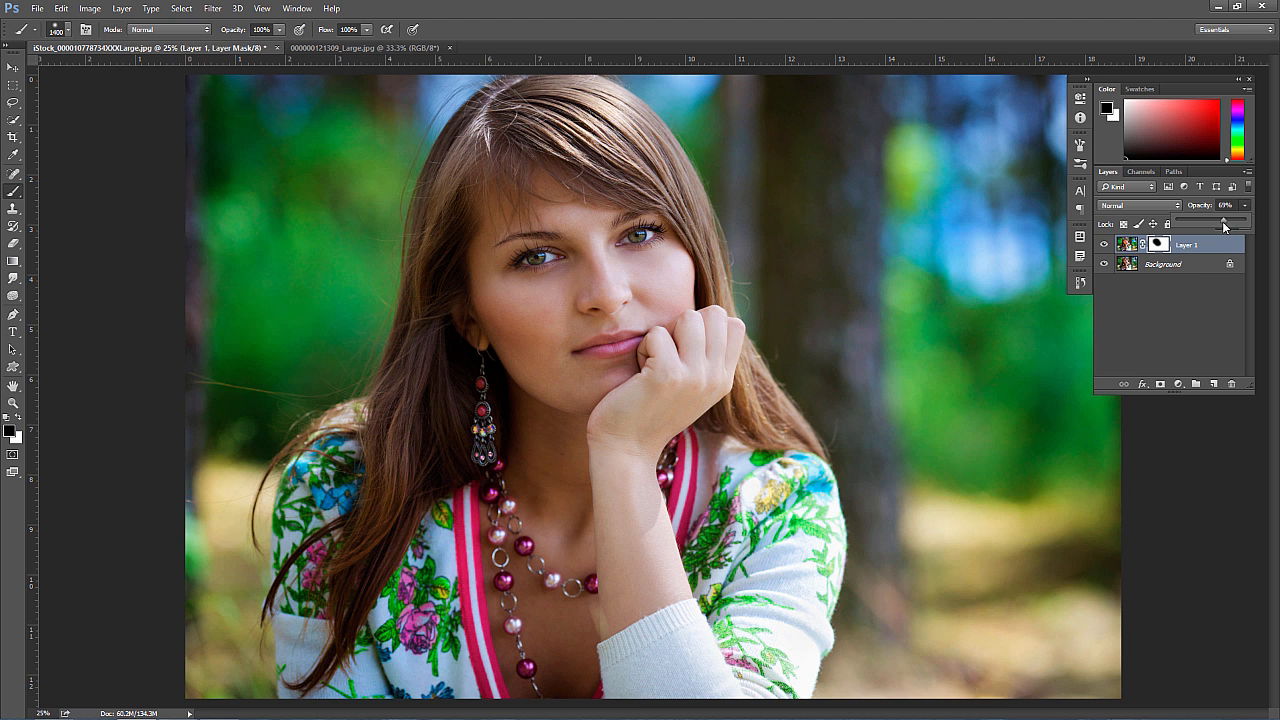
{"action": "left_click", "coordinate": [370, 48]}
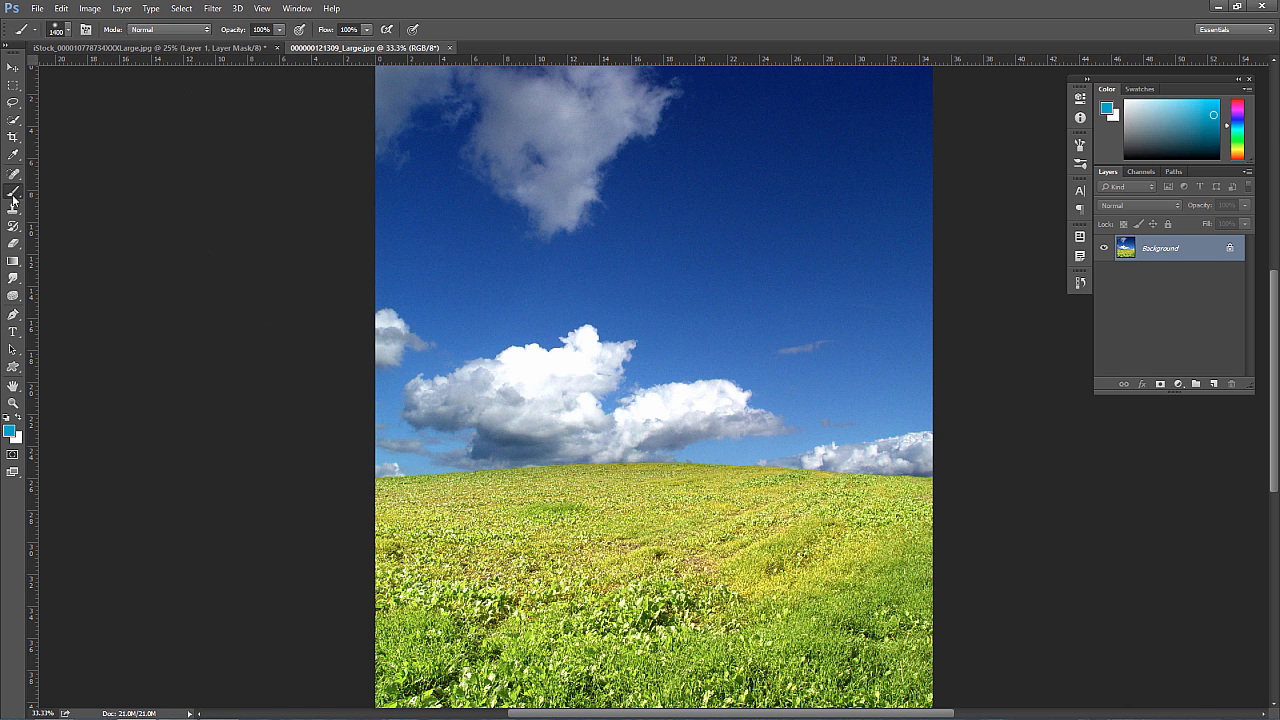
{"action": "mouse_move", "coordinate": [13, 300]}
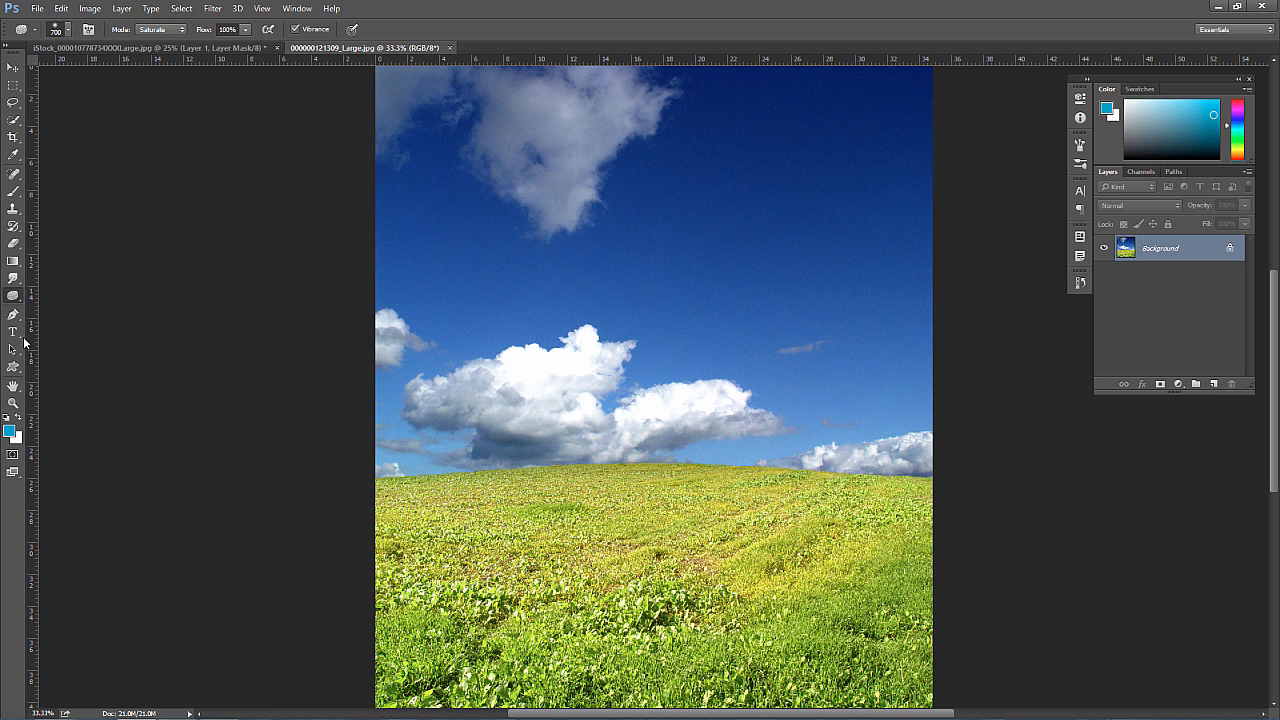
Switch the Sponge to Desaturate mode and paint over the grass in the middle of the field
{"action": "left_click", "coordinate": [160, 28]}
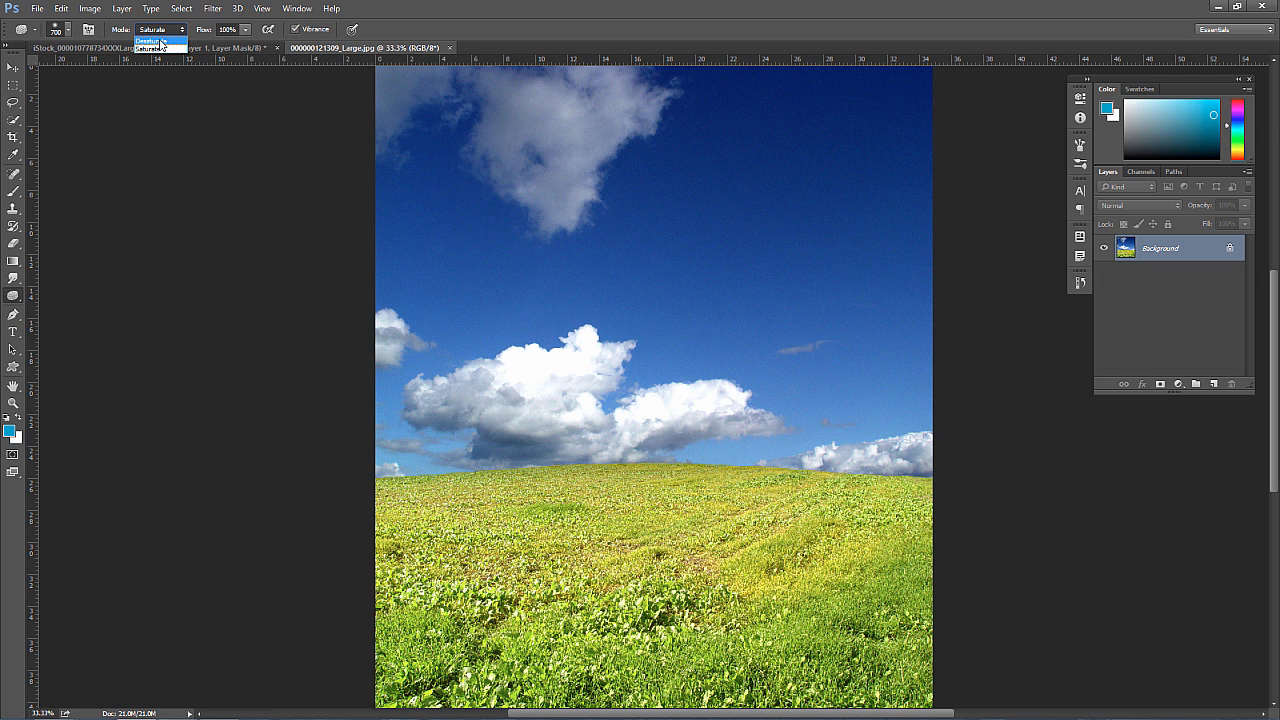
{"action": "left_click", "coordinate": [150, 47]}
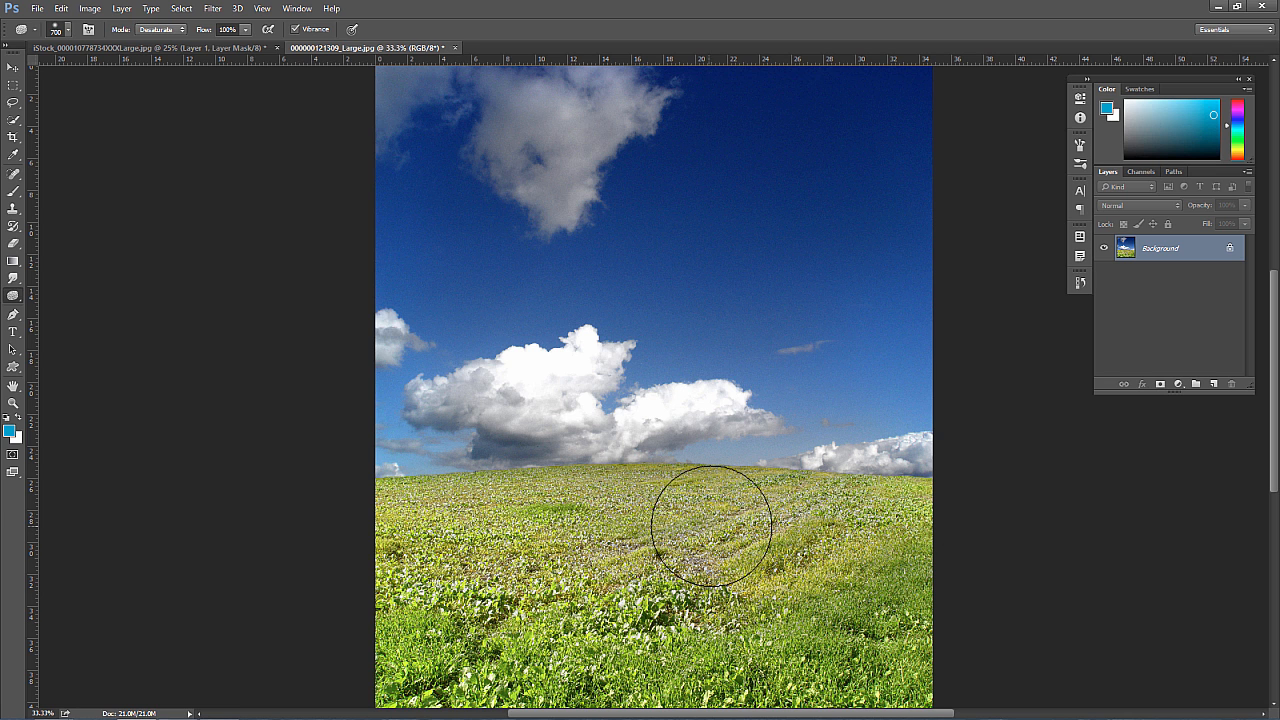
{"action": "left_click_drag", "start_coordinate": [710, 525], "coordinate": [960, 570]}
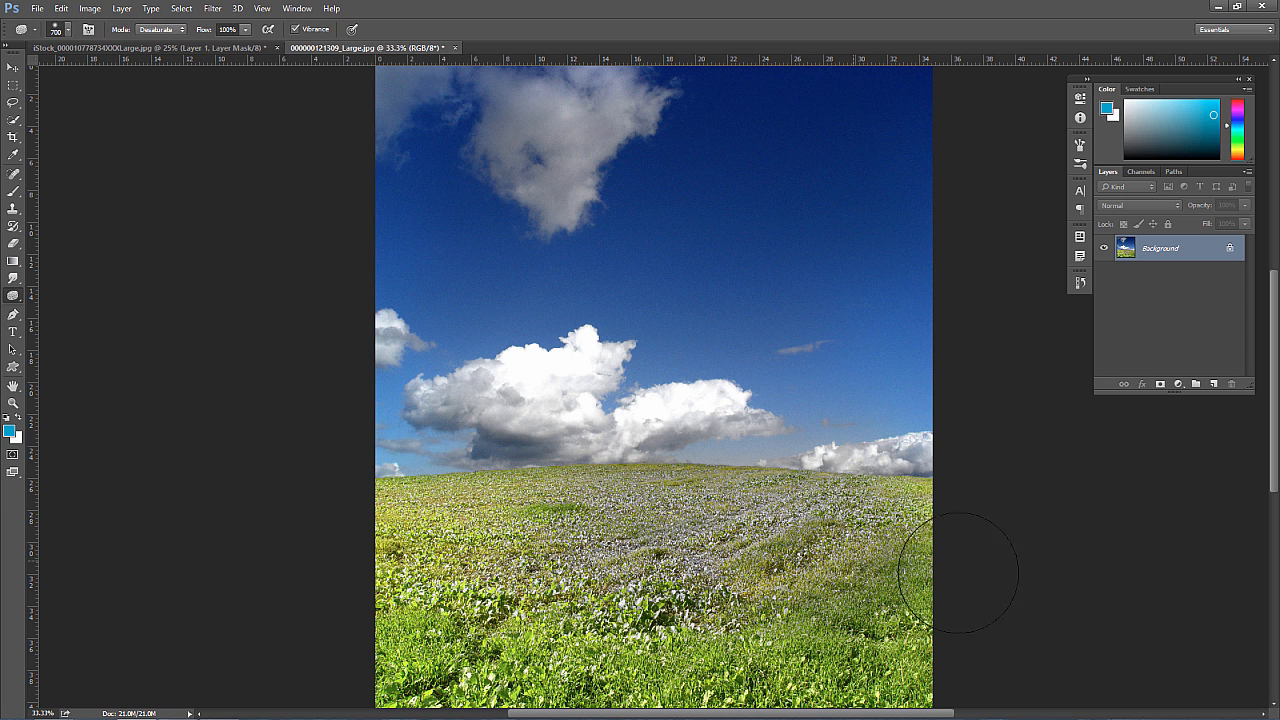
{"action": "mouse_move", "coordinate": [534, 426]}
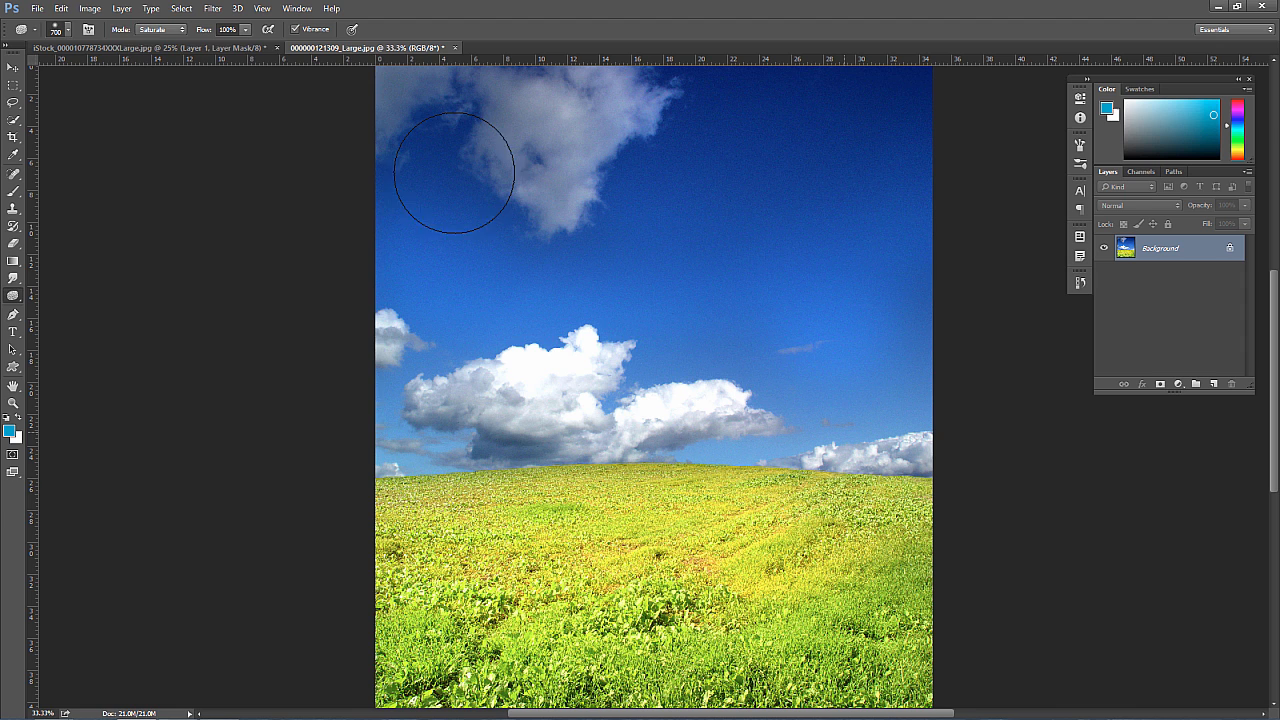
{"action": "right_click", "coordinate": [13, 295]}
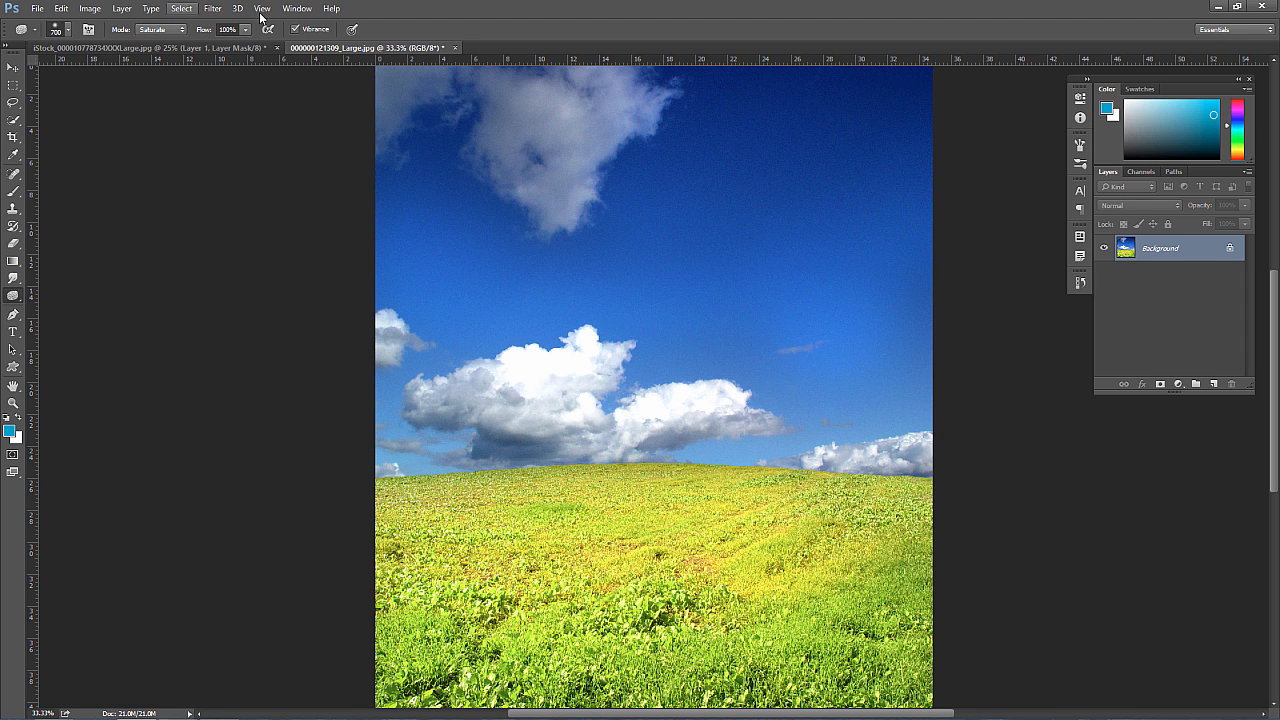
{"action": "mouse_move", "coordinate": [107, 18]}
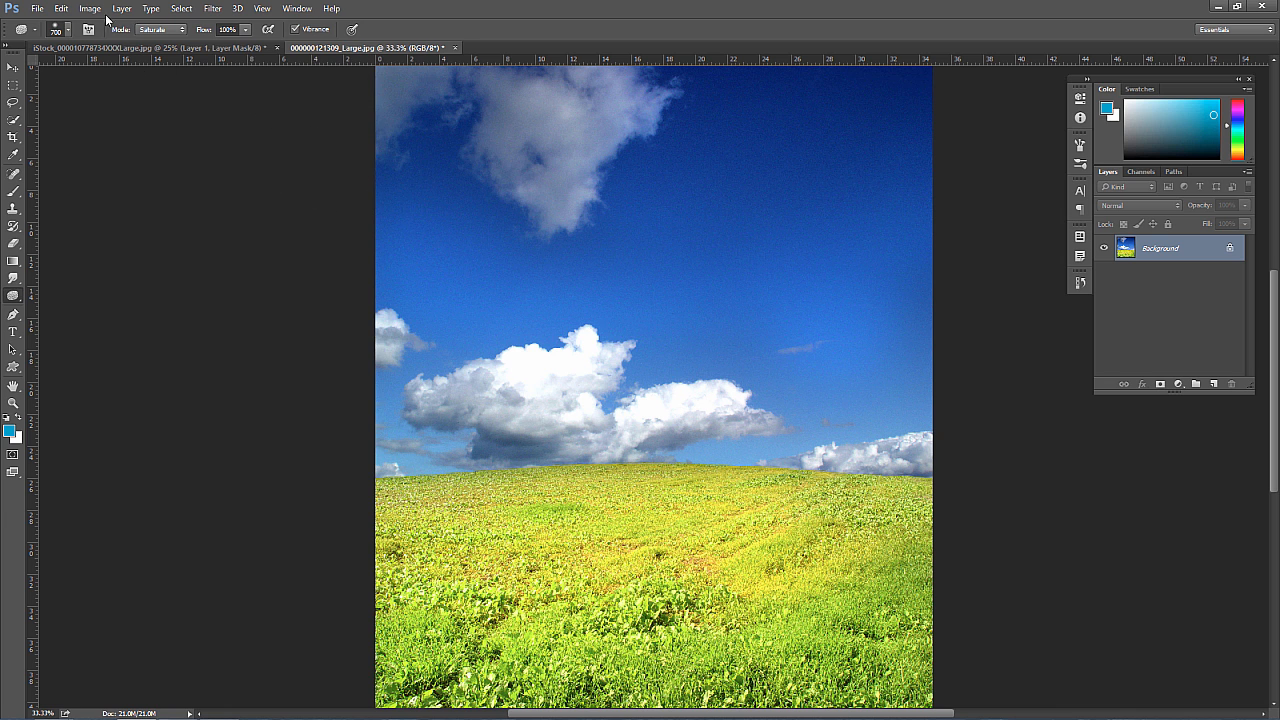
Open the Hue/Saturation adjustment from the Image > Adjustments menu
{"action": "left_click", "coordinate": [89, 8]}
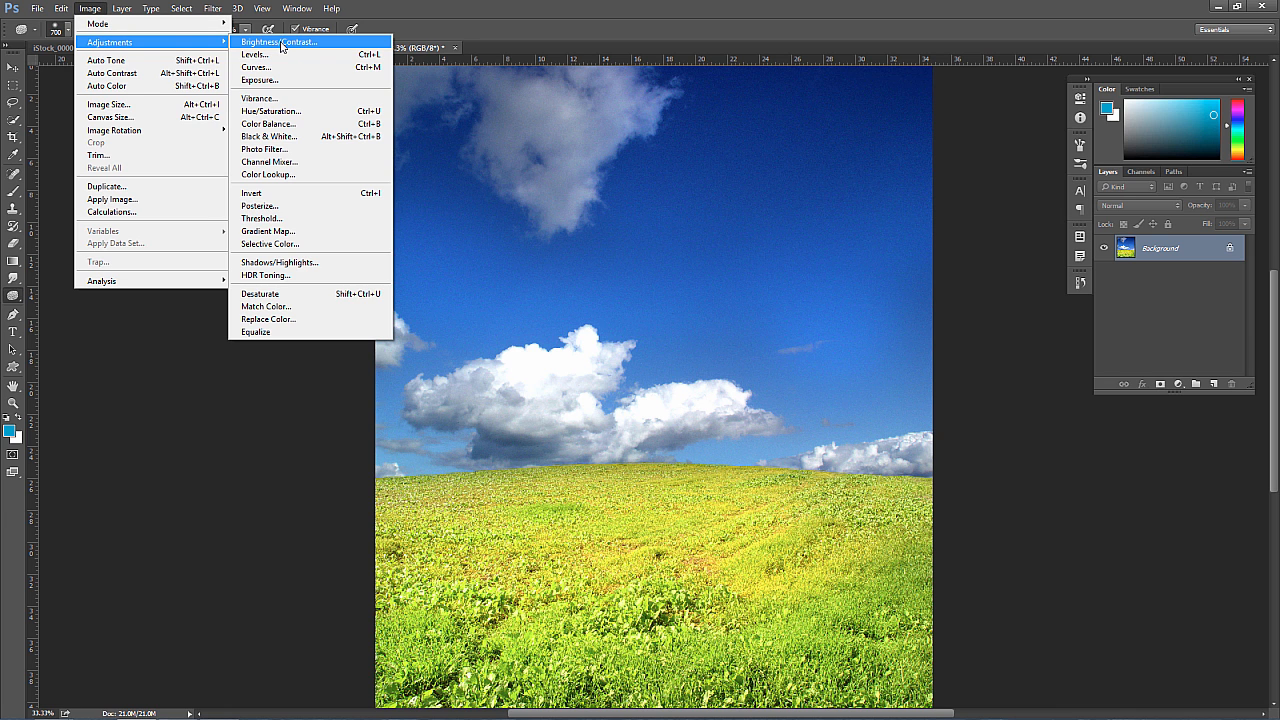
{"action": "left_click", "coordinate": [270, 111]}
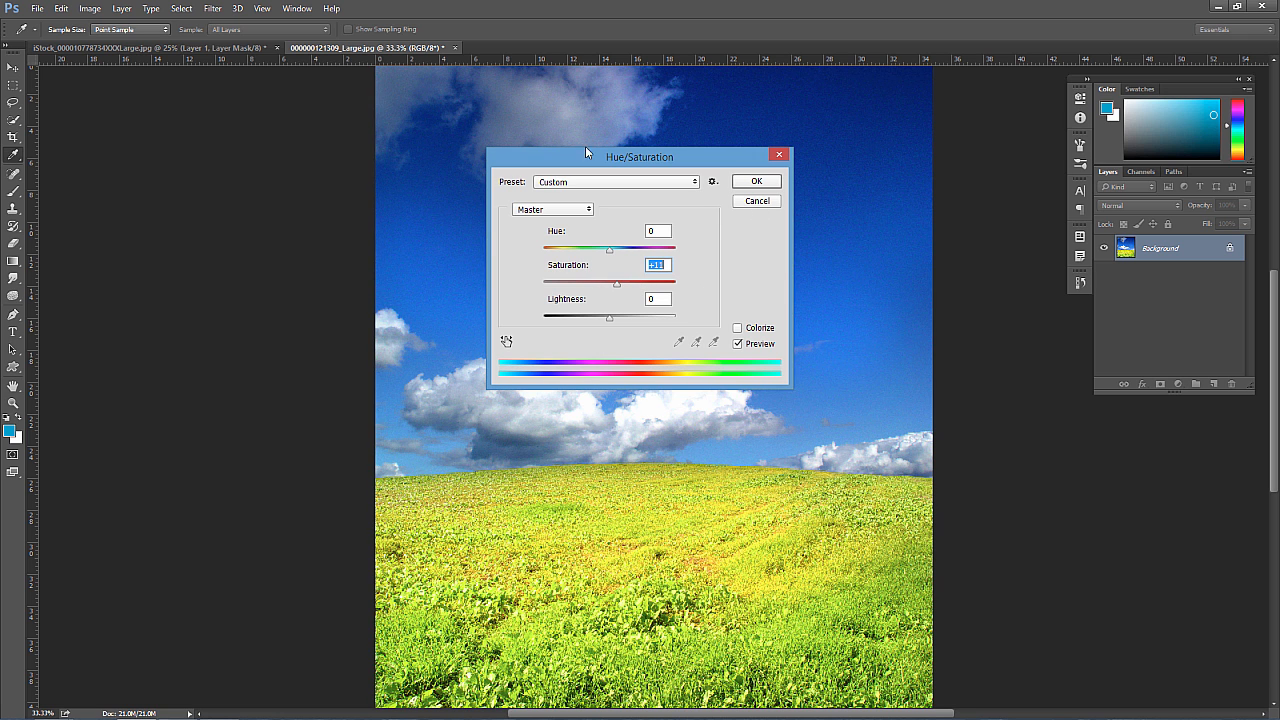
{"action": "mouse_move", "coordinate": [641, 294]}
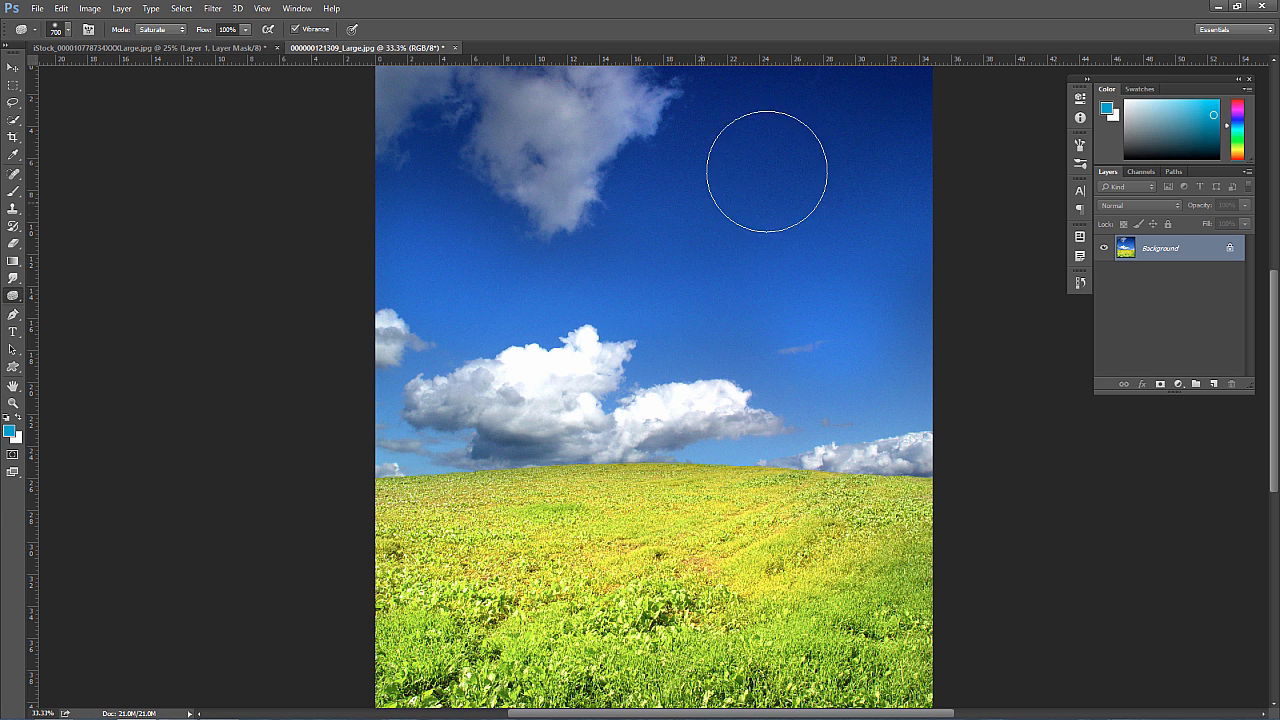
{"action": "mouse_move", "coordinate": [313, 338]}
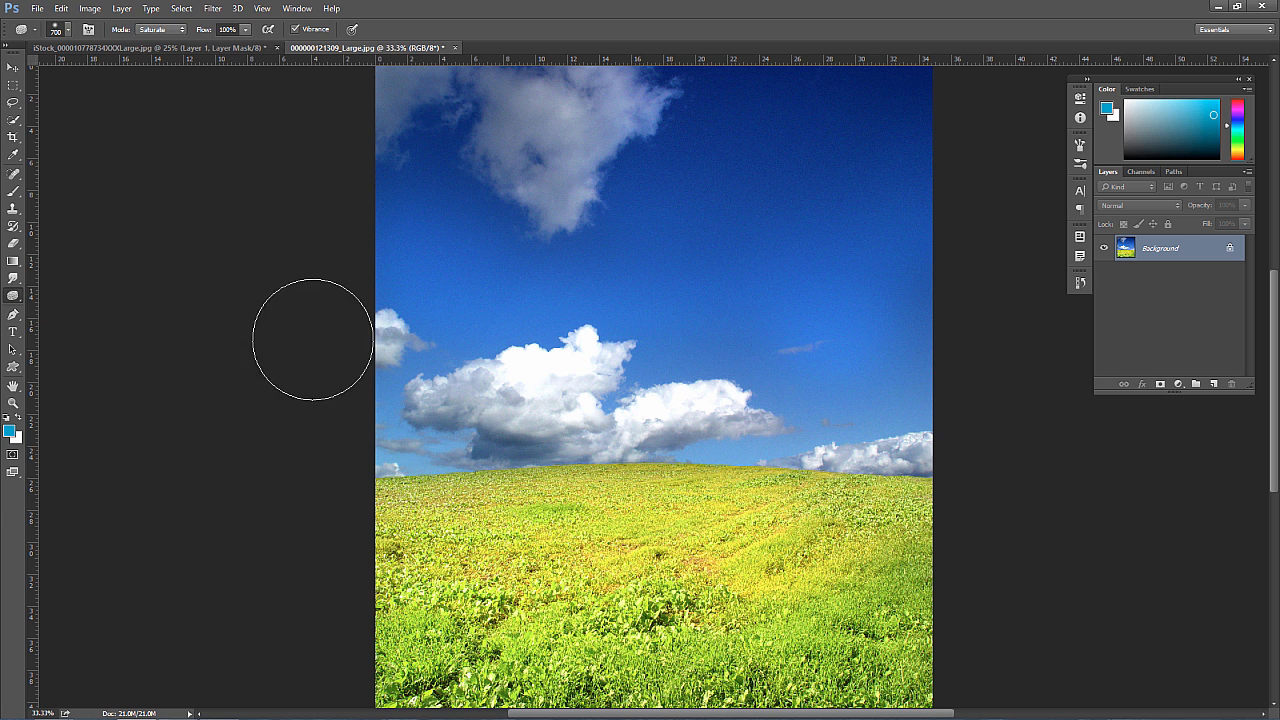
{"action": "mouse_move", "coordinate": [600, 255]}
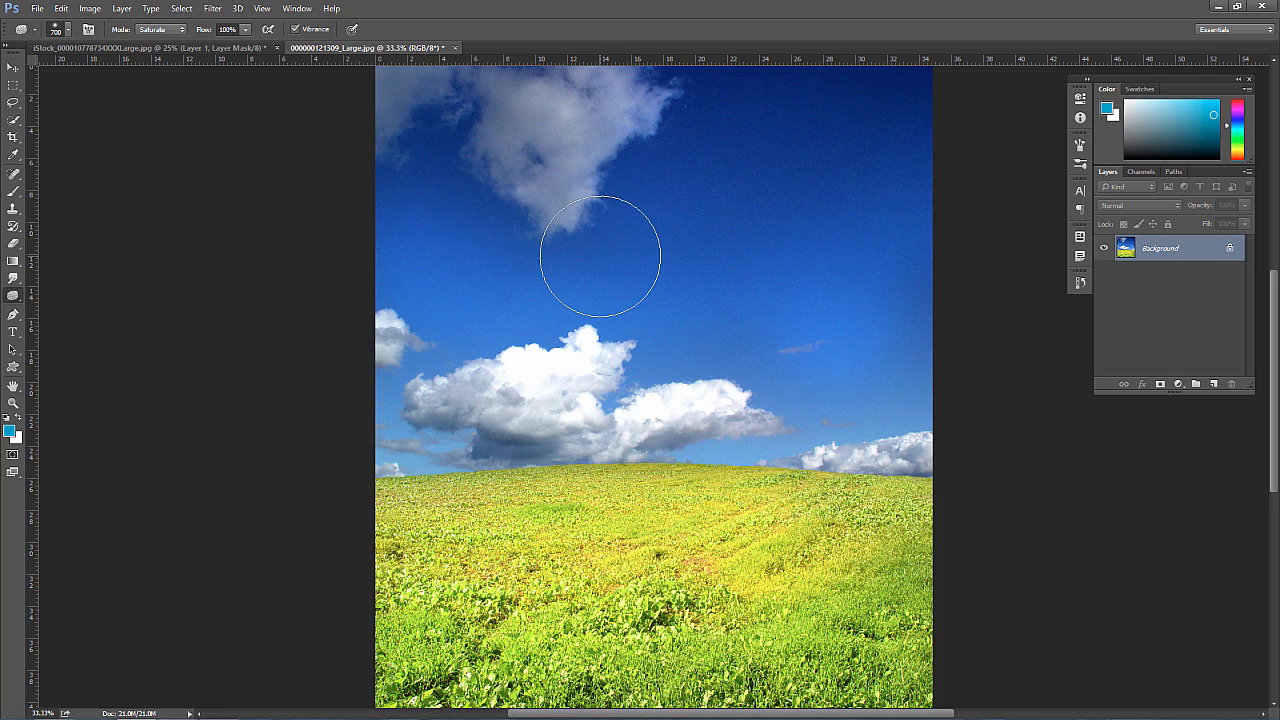